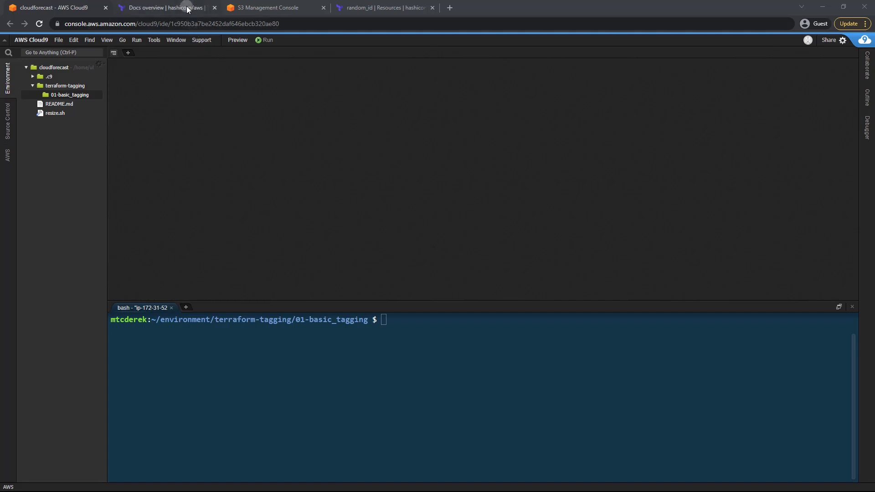
View the AWS provider Example Usage in Terraform Registry, then return to Cloud9.
{"action": "left_click", "coordinate": [162, 7]}
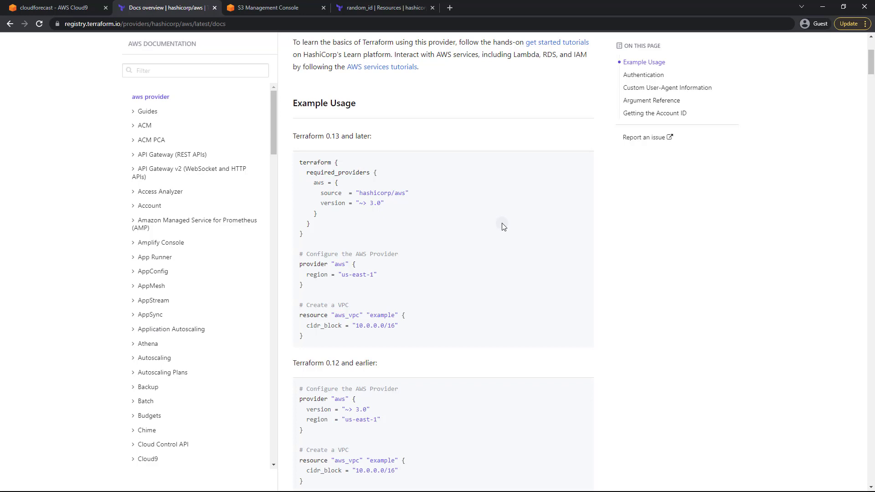
{"action": "mouse_move", "coordinate": [375, 230]}
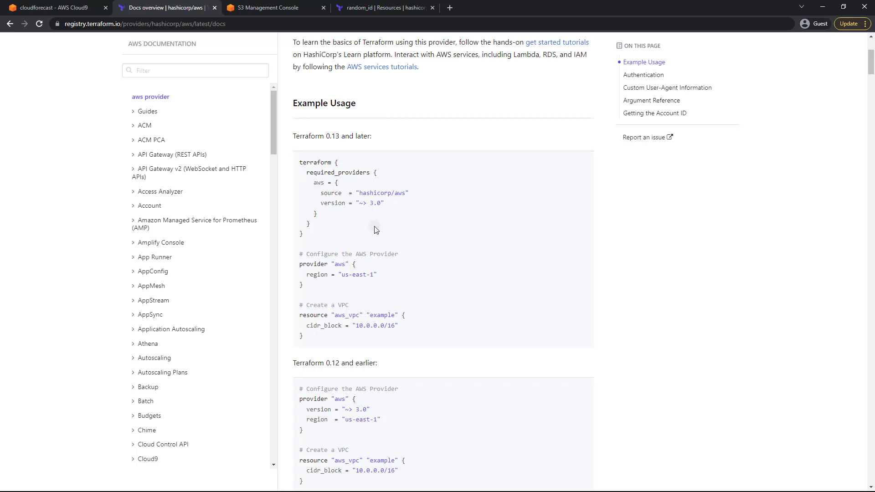
{"action": "mouse_move", "coordinate": [307, 253]}
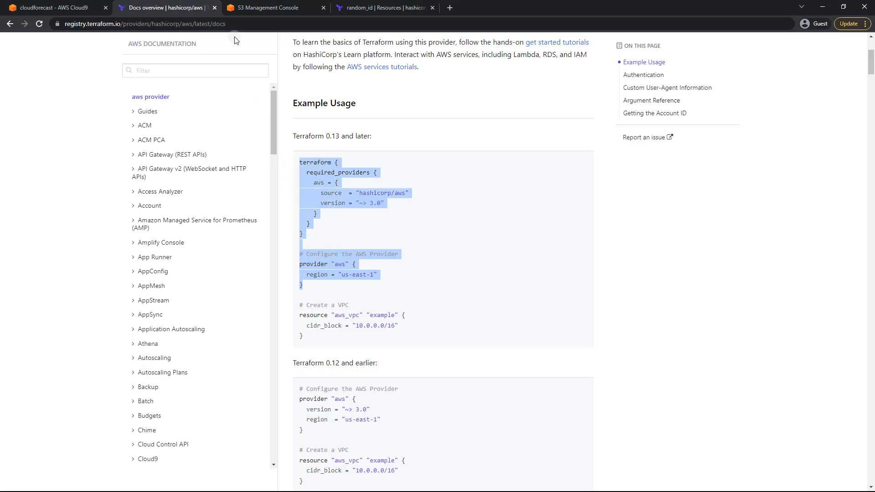
{"action": "left_click", "coordinate": [56, 8]}
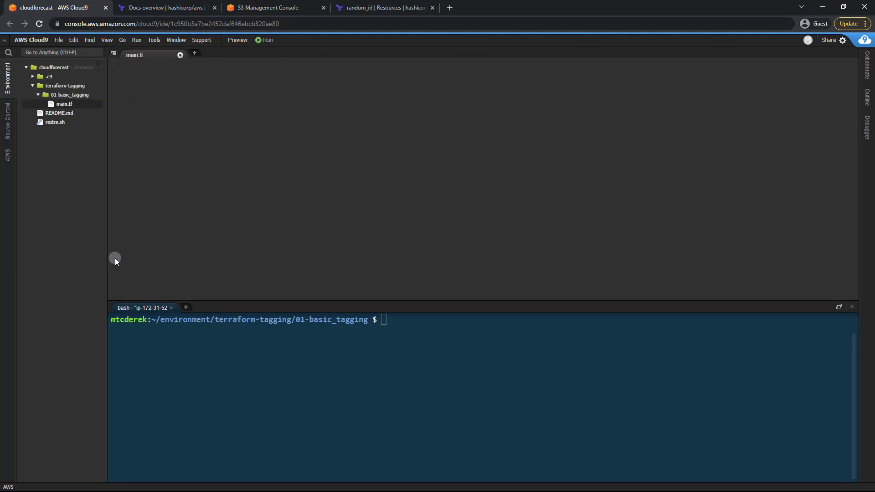
Paste the terraform and provider blocks into main.tf with version ~> 4.0 and region us-west-2, and save.
{"action": "left_click", "coordinate": [64, 103]}
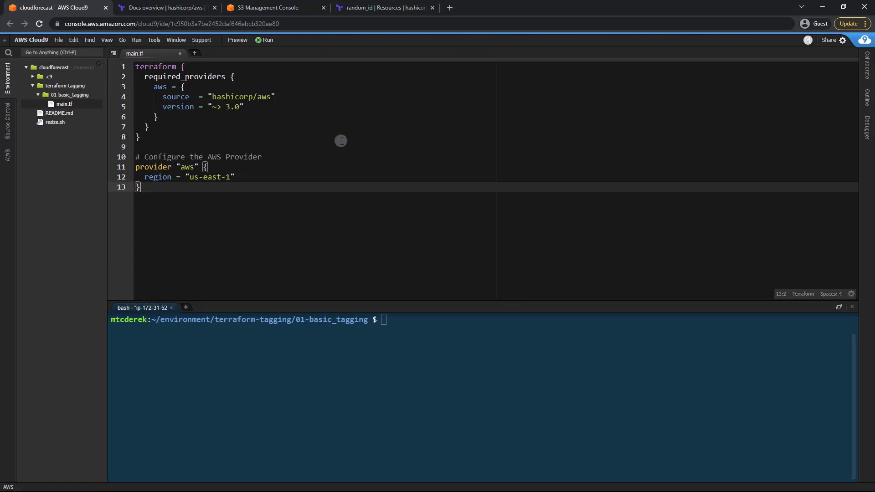
{"action": "mouse_move", "coordinate": [255, 119]}
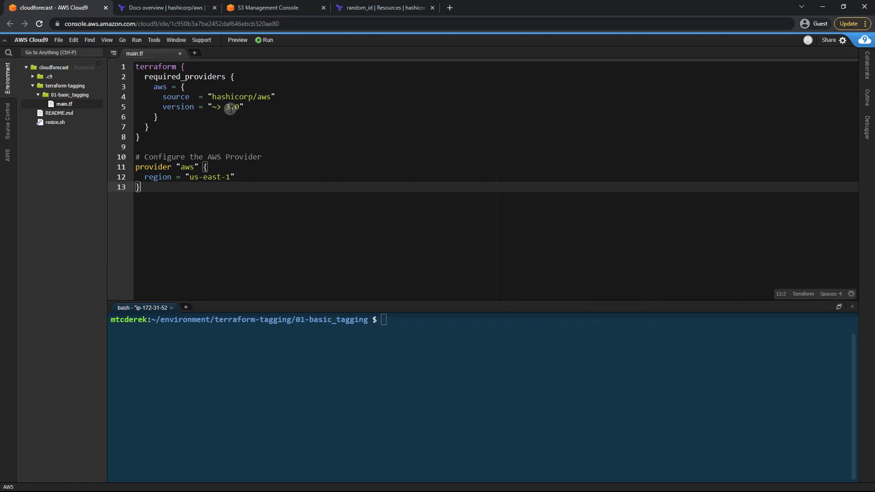
{"action": "type", "text": "4"}
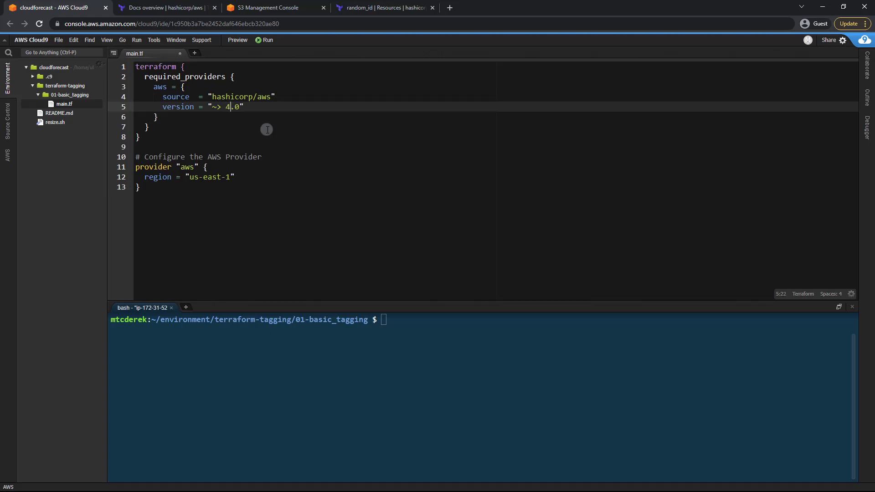
{"action": "mouse_move", "coordinate": [270, 121]}
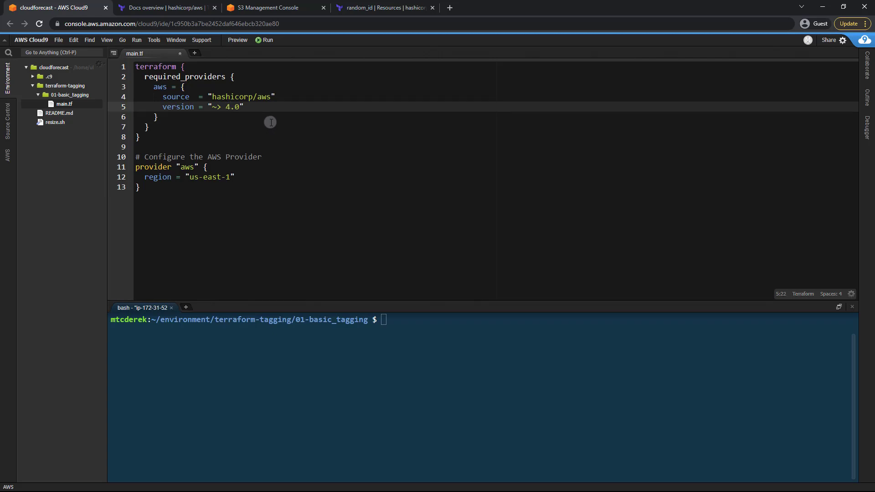
{"action": "mouse_move", "coordinate": [256, 110]}
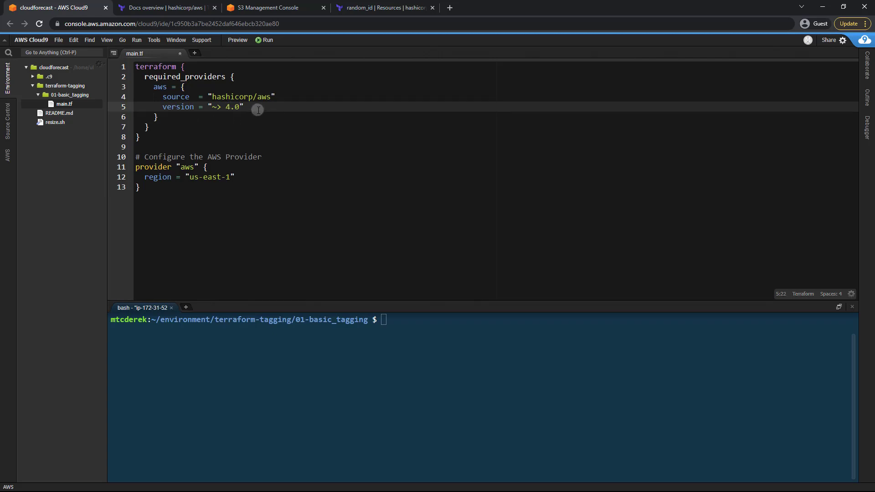
{"action": "mouse_move", "coordinate": [226, 112]}
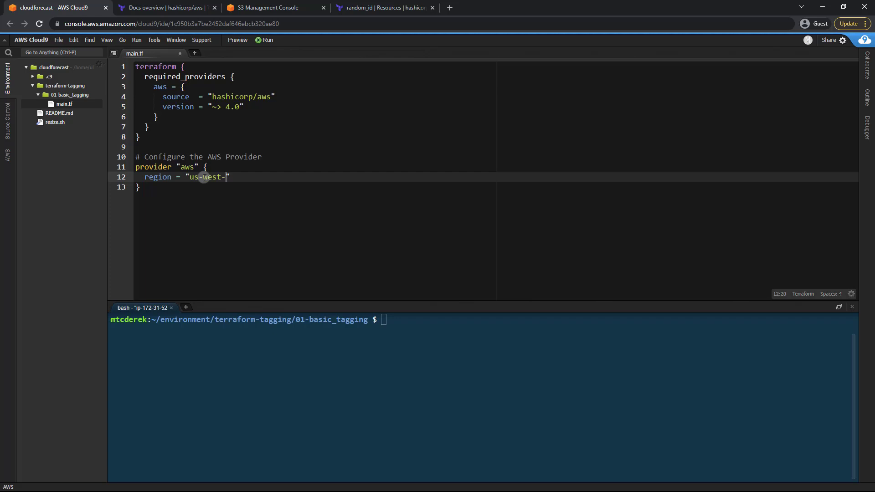
{"action": "type", "text": "2"}
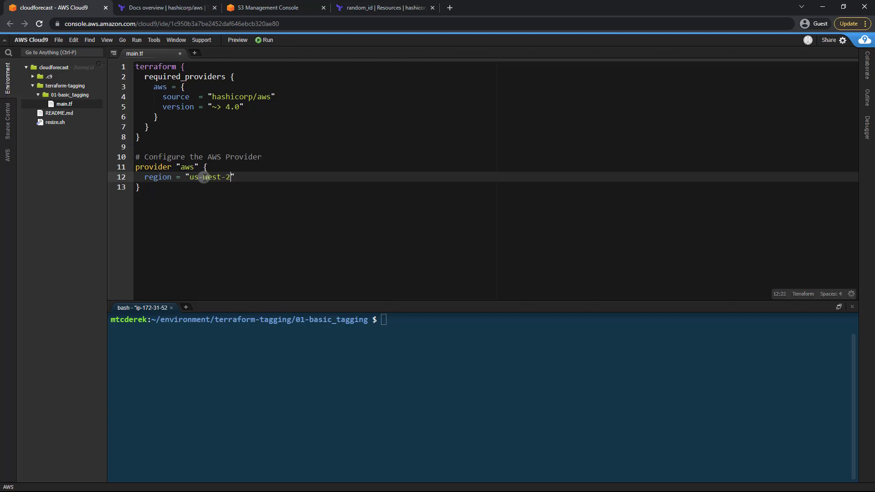
{"action": "key", "text": "ctrl+s"}
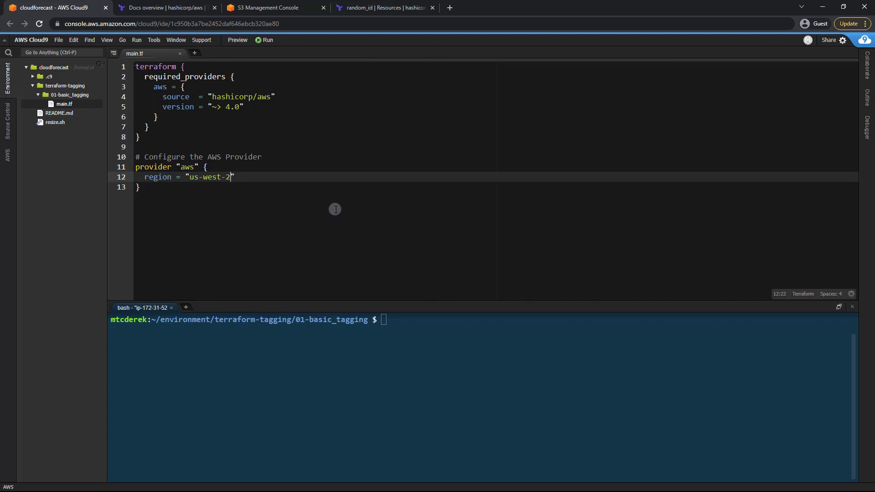
{"action": "key", "text": "Enter"}
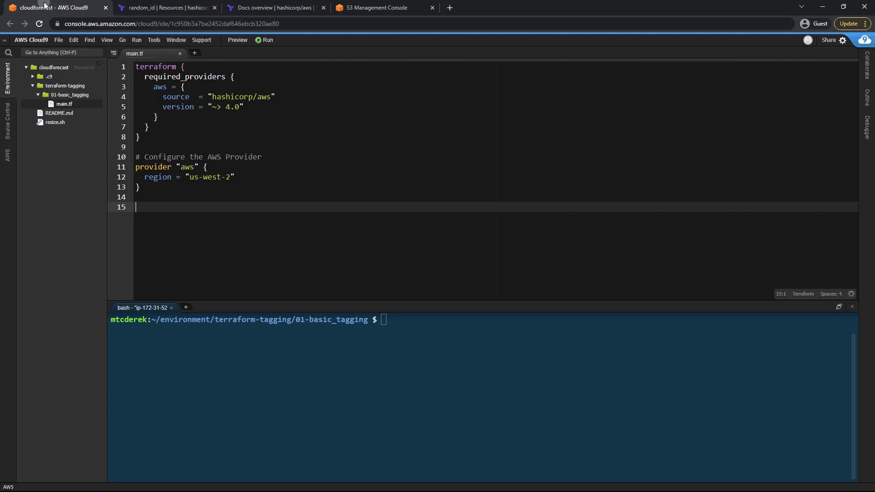
{"action": "left_click", "coordinate": [165, 7]}
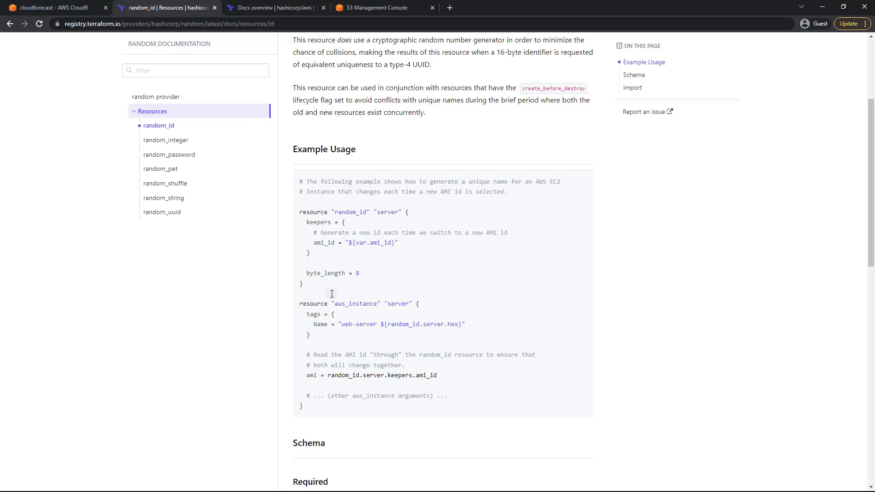
{"action": "mouse_move", "coordinate": [326, 256]}
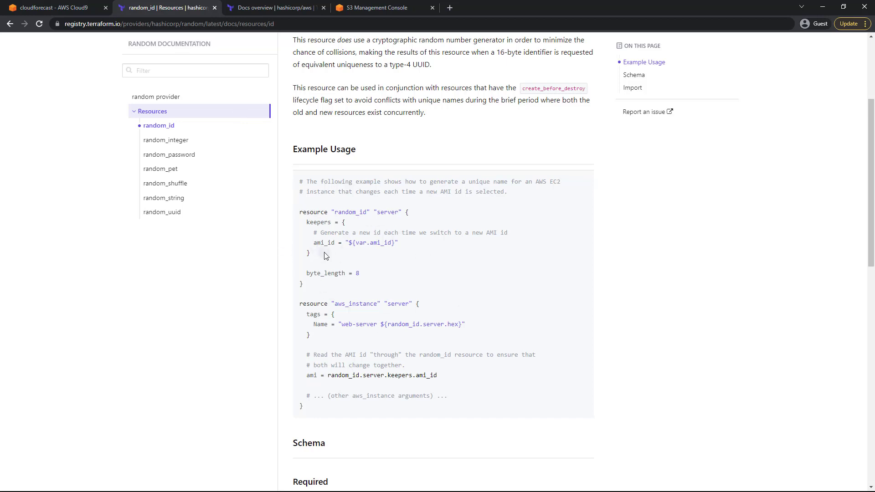
{"action": "mouse_move", "coordinate": [363, 252]}
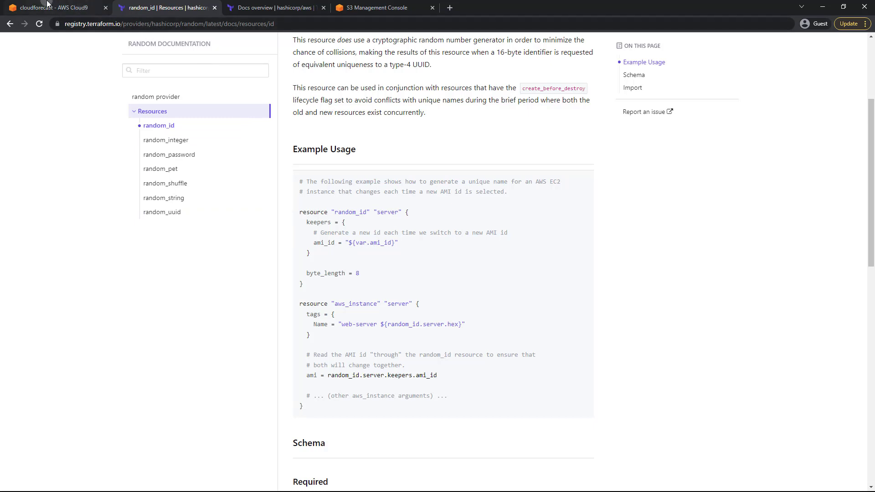
{"action": "left_click", "coordinate": [53, 8]}
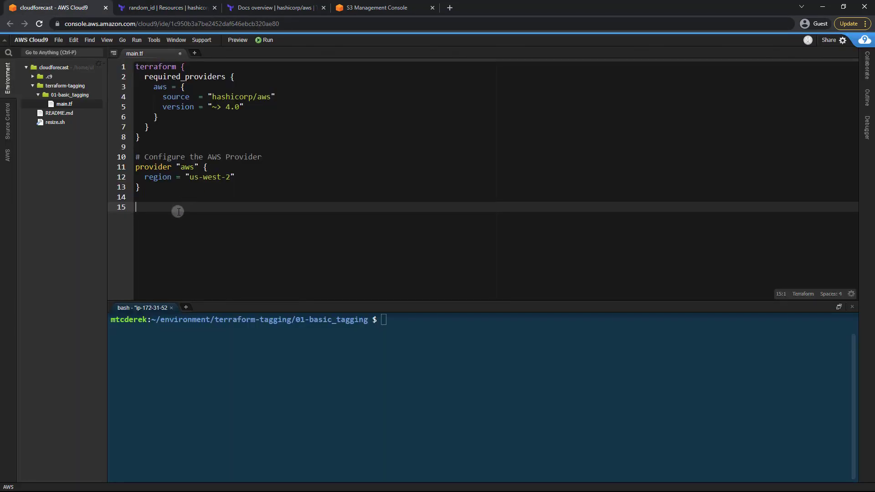
Add a random_id resource "s3_id" with byte_length = 2 below the provider block.
{"action": "type", "text": "resource \""}
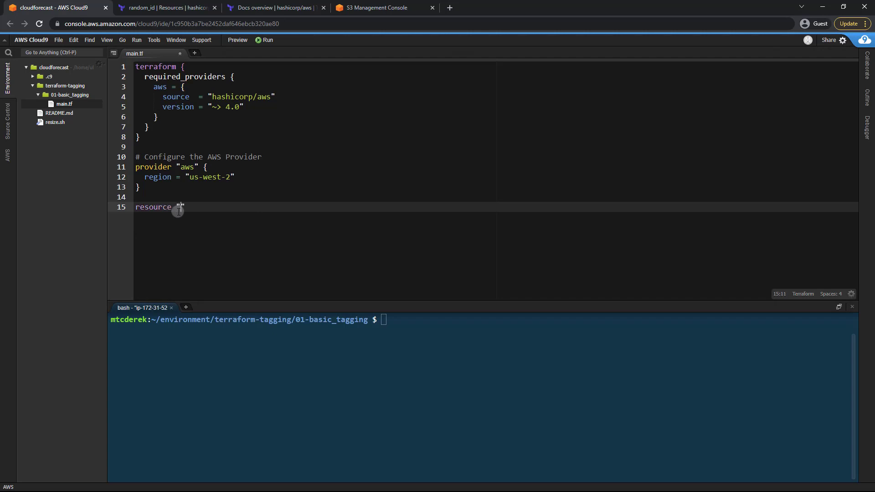
{"action": "type", "text": "random_id\""}
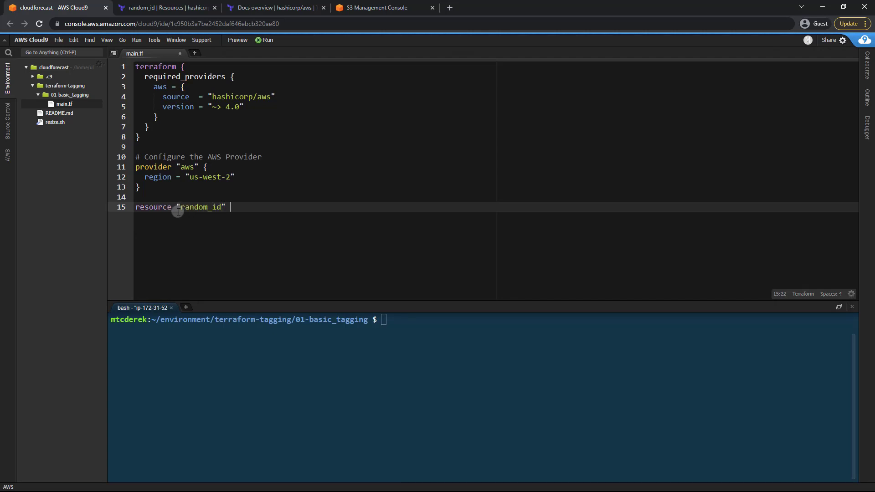
{"action": "type", "text": "\""}
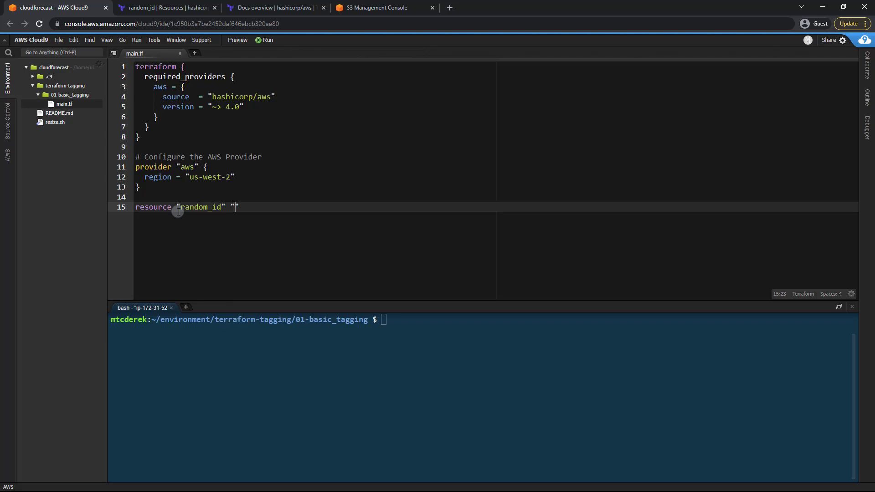
{"action": "type", "text": "s3_id"}
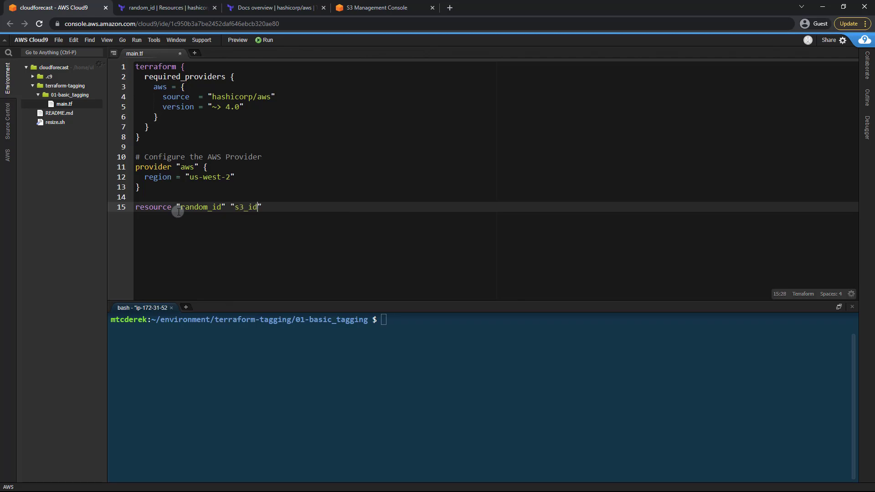
{"action": "type", "text": "{"}
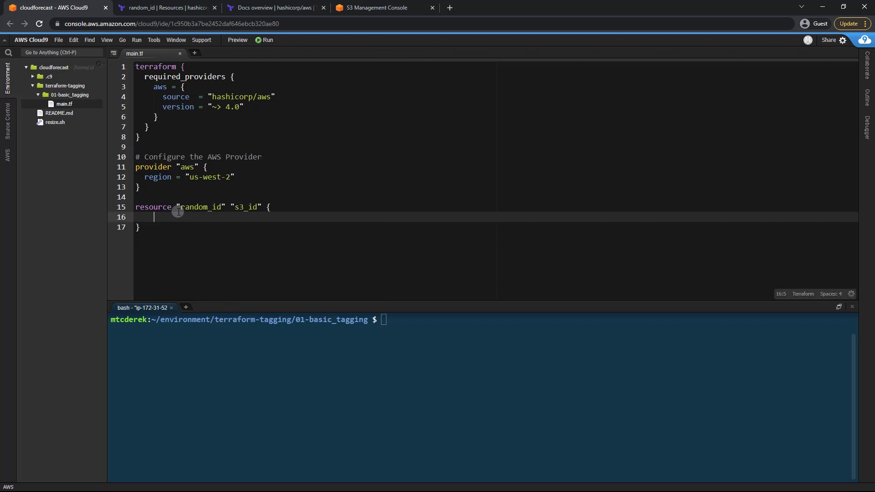
{"action": "type", "text": "byte_length ="}
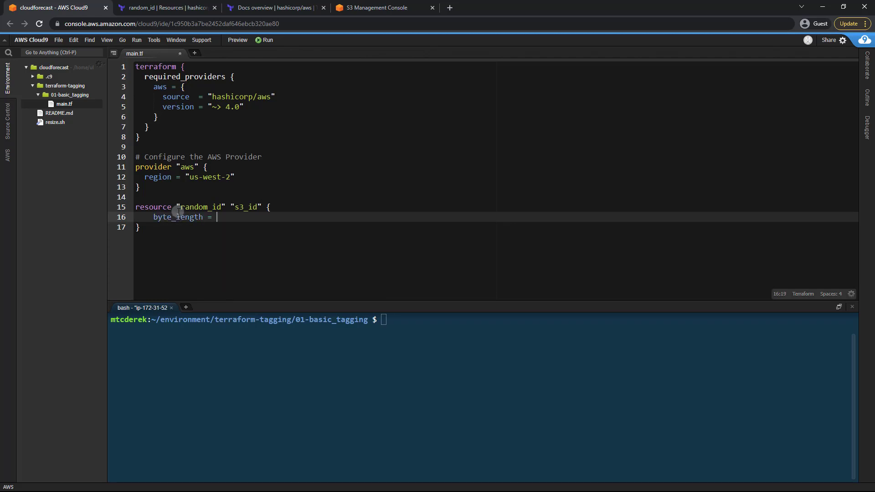
{"action": "type", "text": "2"}
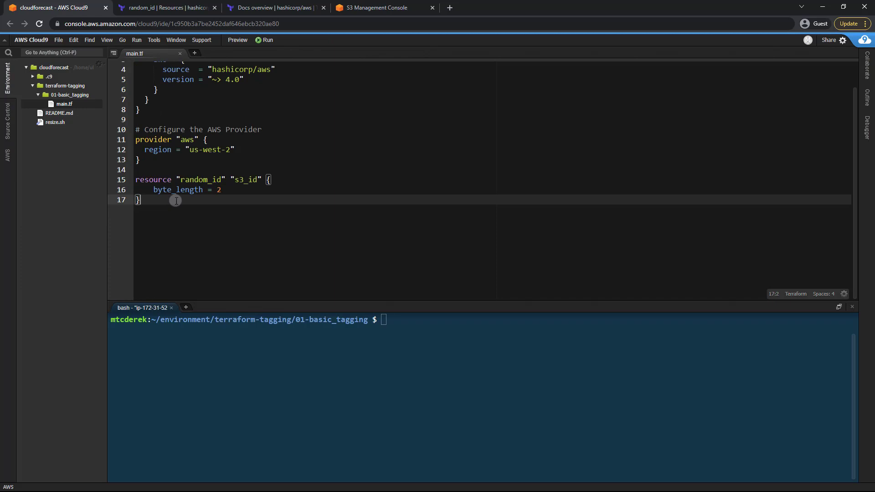
Add an aws_s3_bucket devops_bucket with bucket = "devops-bucket-${random_id.s3_id.dec}".
{"action": "type", "text": "resource"}
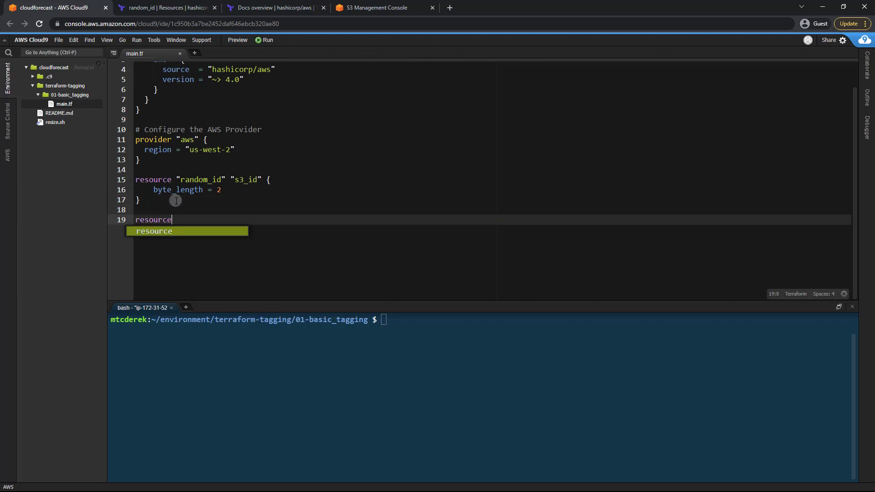
{"action": "type", "text": "\"aws_s3_bucket\""}
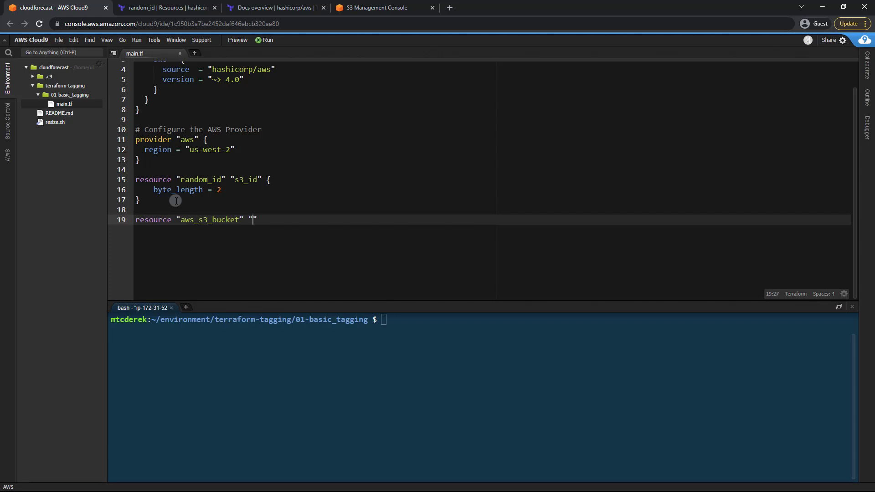
{"action": "type", "text": "devops_bucket\" {"}
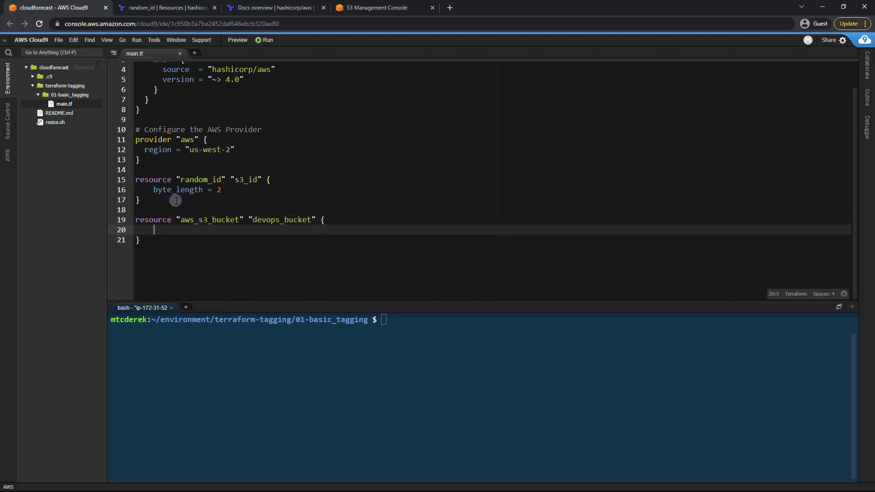
{"action": "type", "text": "bucket ="}
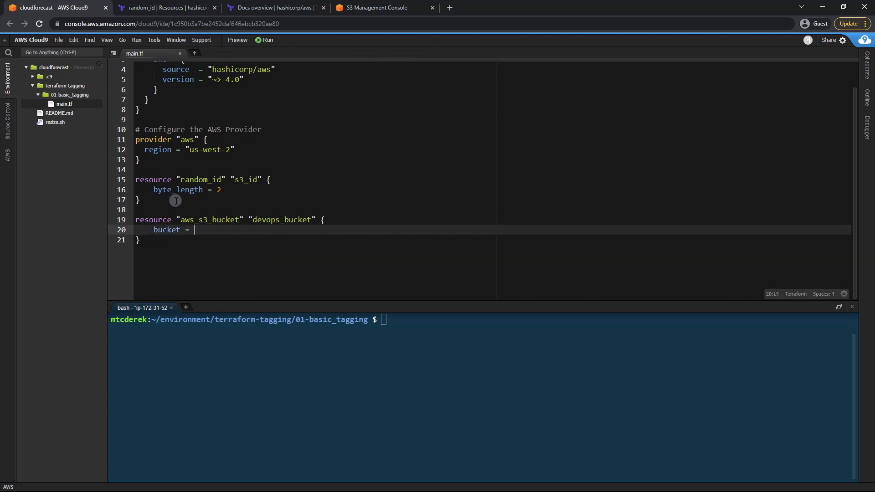
{"action": "type", "text": "\""}
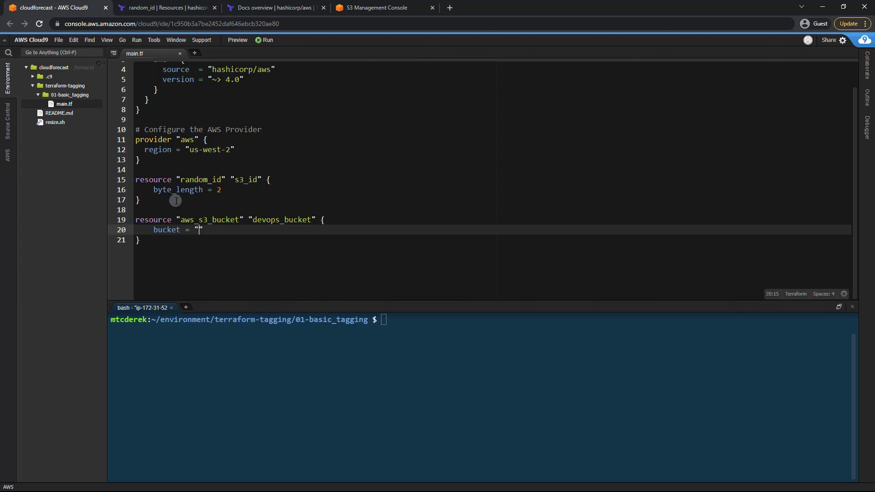
{"action": "type", "text": "devops-buck"}
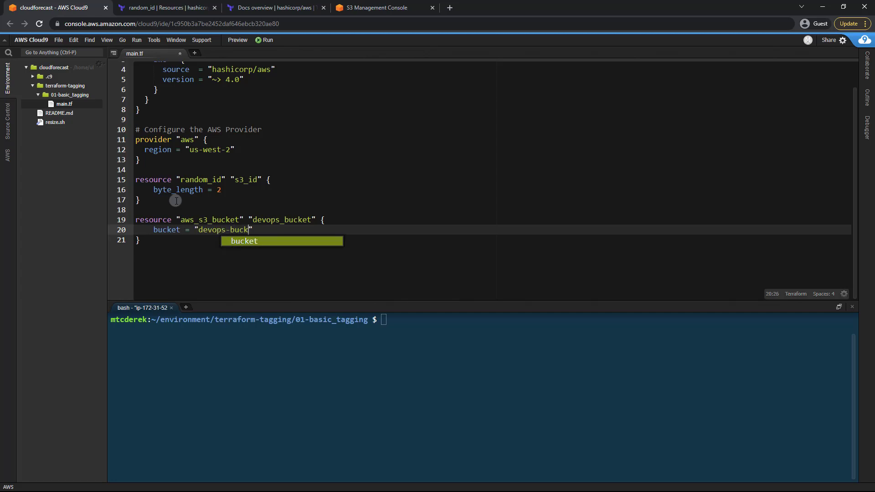
{"action": "type", "text": "${random"}
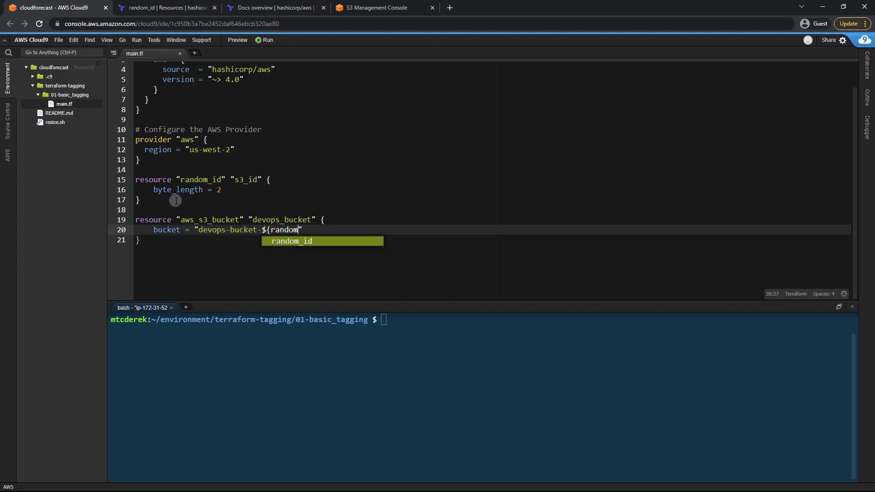
{"action": "type", "text": "_id.s3_i"}
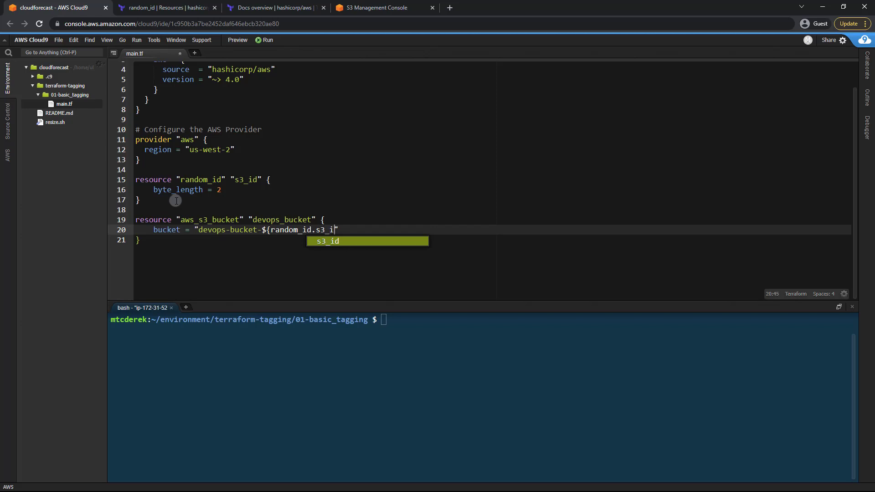
{"action": "type", "text": ".dec"}
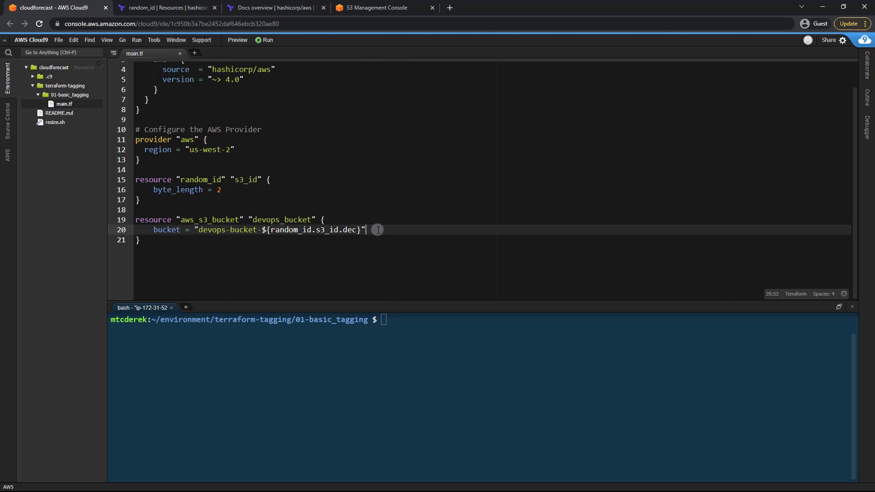
Add a tags block with Env = "dev", Service = "s3", Team = "devops" and save main.tf.
{"action": "type", "text": "a"}
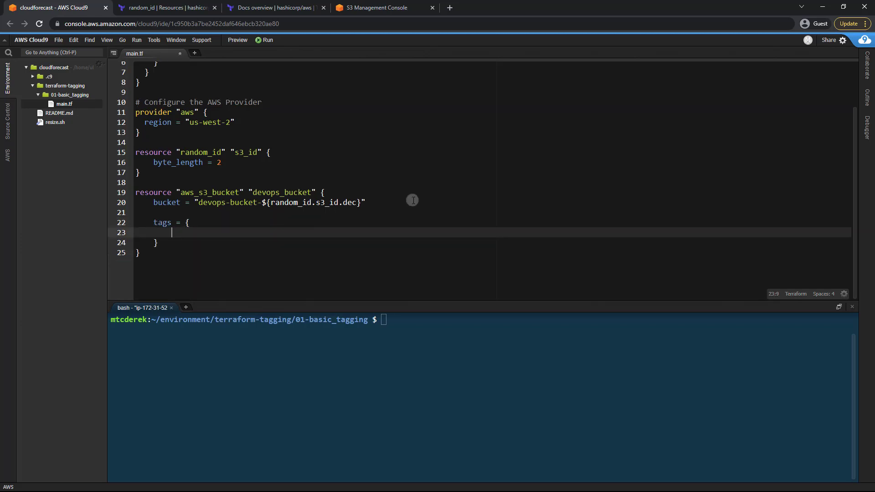
{"action": "scroll", "scroll_direction": "down", "scroll_amount": 3}
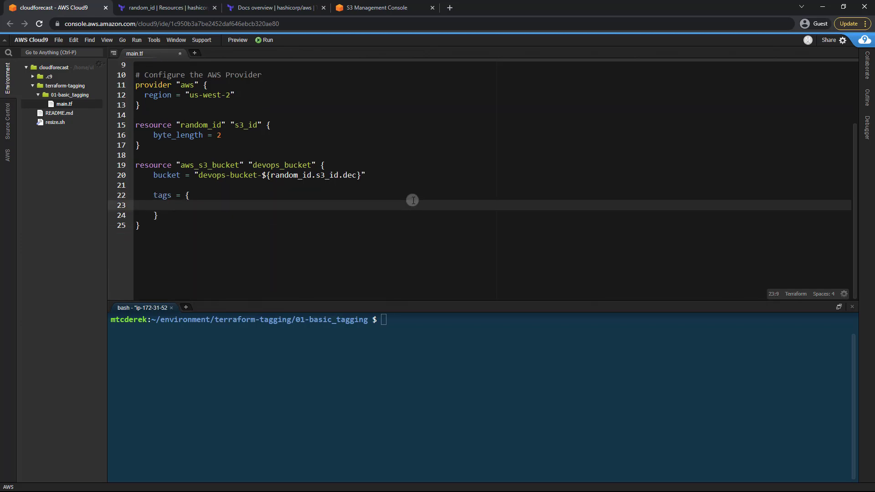
{"action": "type", "text": "Env"}
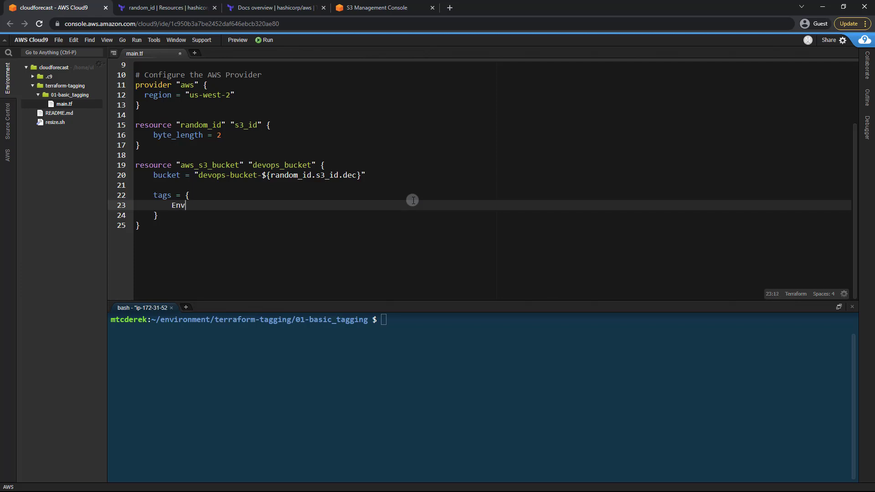
{"action": "type", "text": "="}
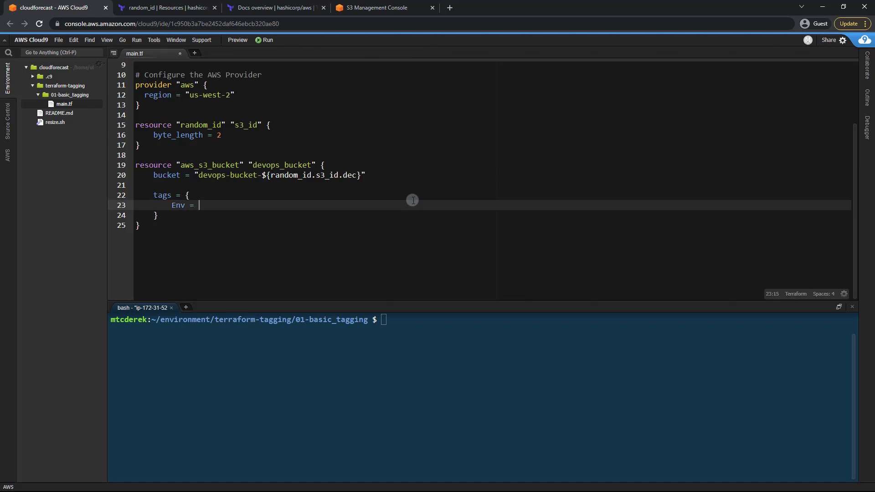
{"action": "type", "text": "\"dev\""}
{"action": "type", "text": "Service ="}
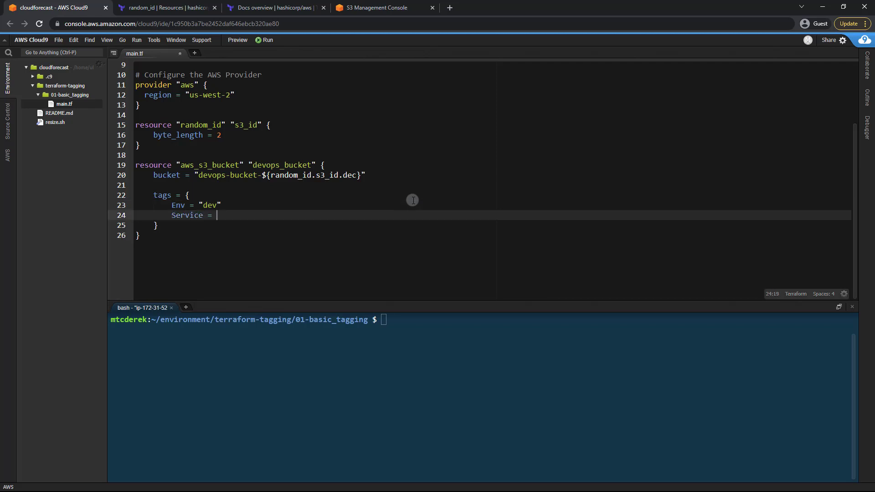
{"action": "type", "text": "\"s3\""}
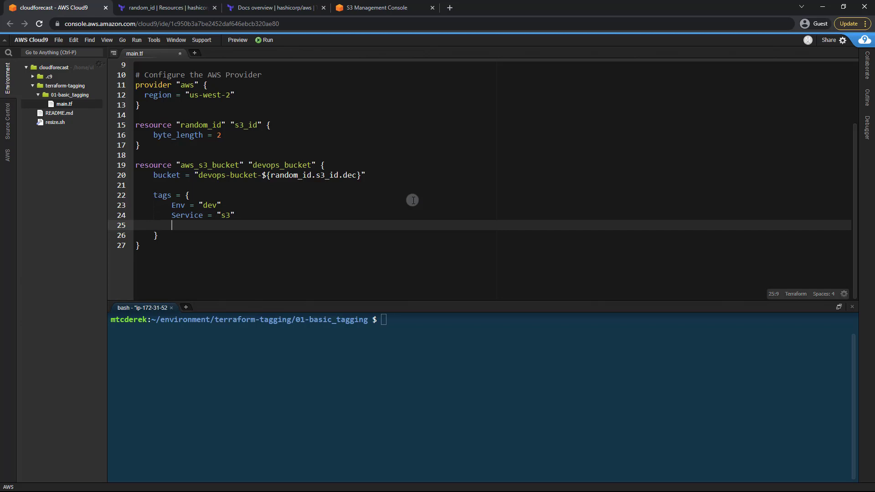
{"action": "type", "text": "Team = \"devops"}
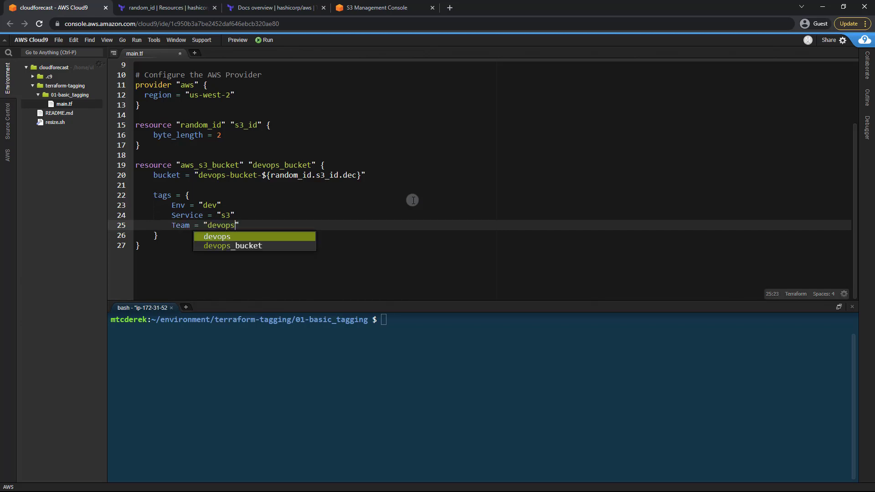
{"action": "key", "text": "Escape"}
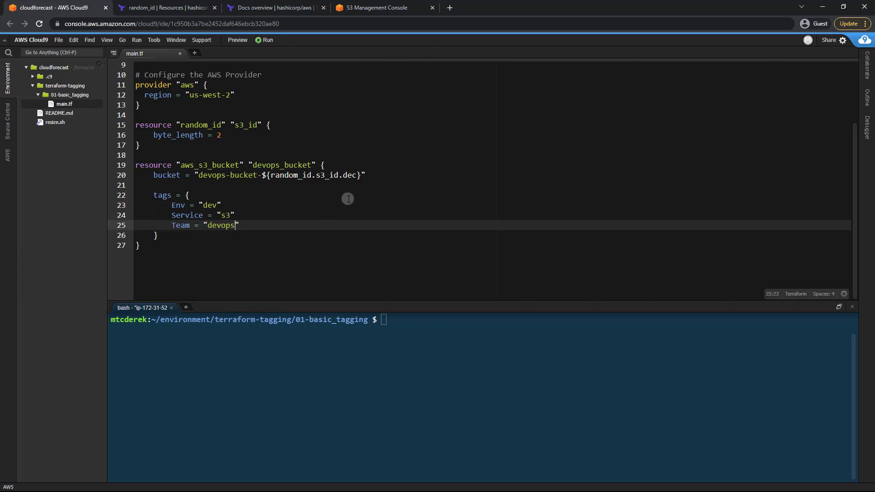
{"action": "key", "text": "ctrl+s"}
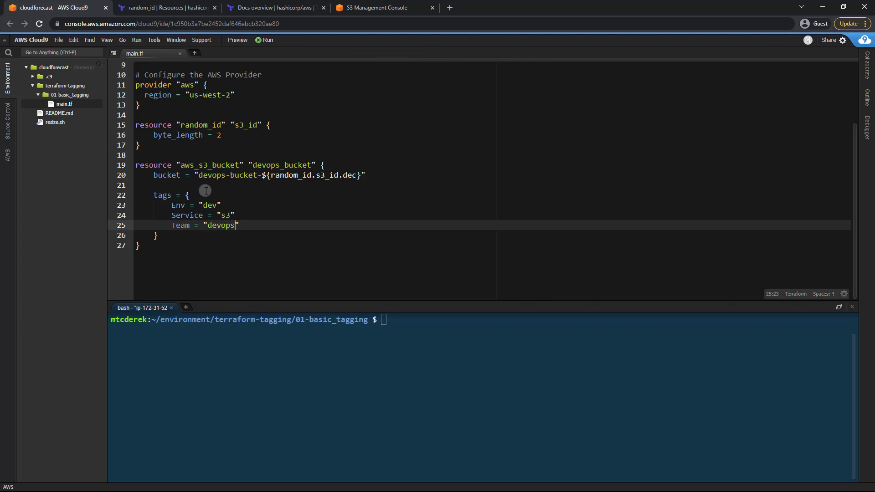
{"action": "mouse_move", "coordinate": [219, 207]}
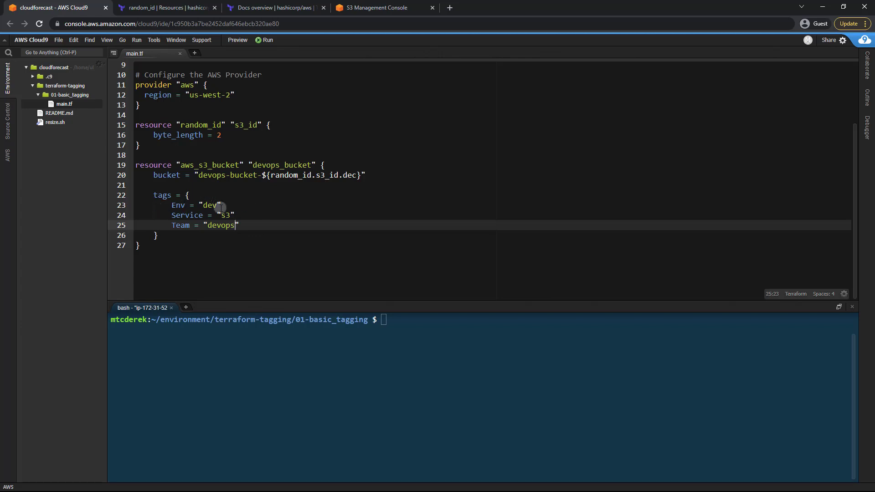
{"action": "mouse_move", "coordinate": [199, 218]}
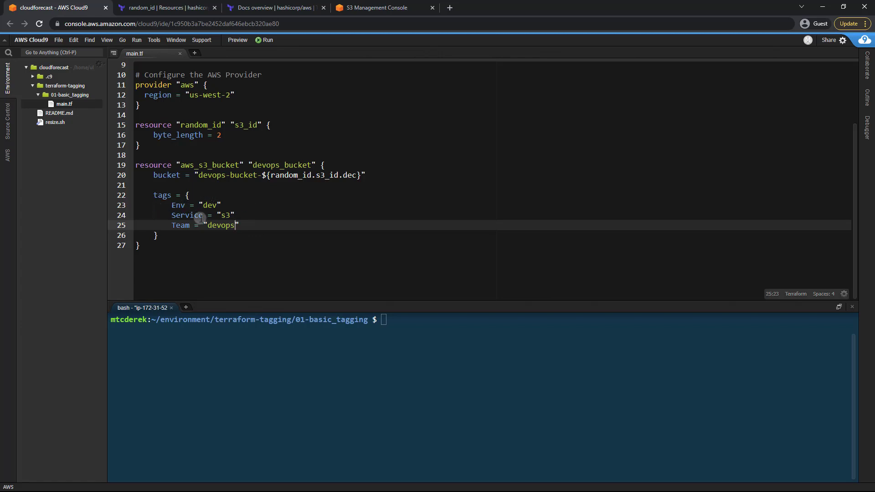
{"action": "mouse_move", "coordinate": [416, 356]}
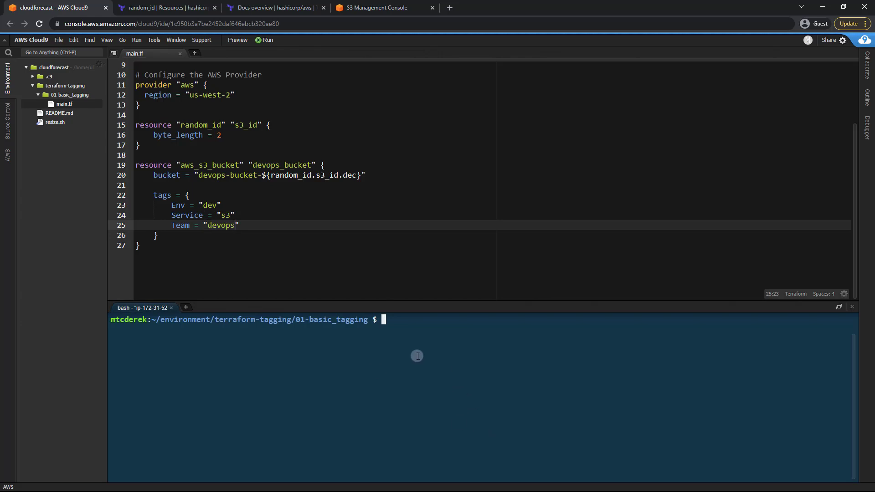
Run terraform init and then terraform plan in the terminal.
{"action": "type", "text": "terraform"}
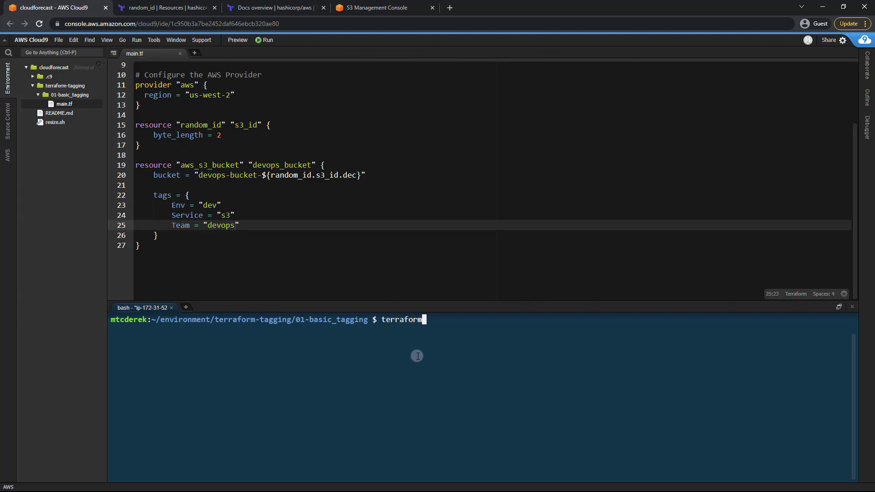
{"action": "key", "text": "Return"}
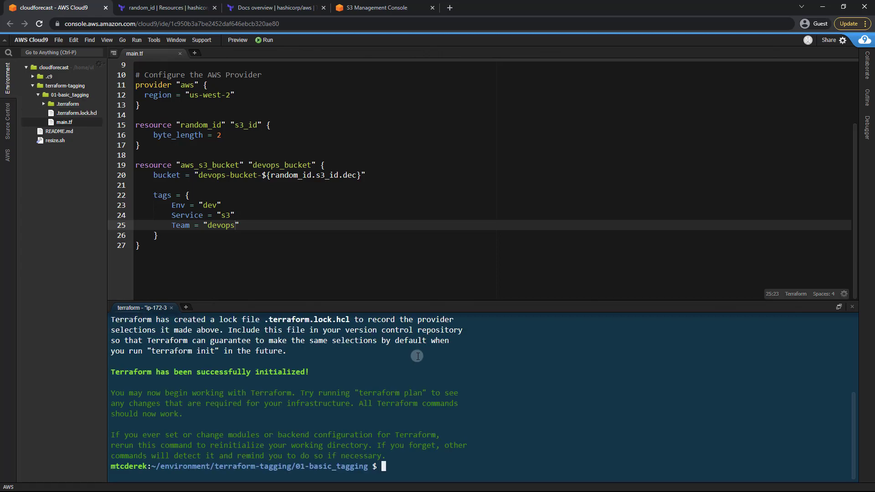
{"action": "type", "text": "terra"}
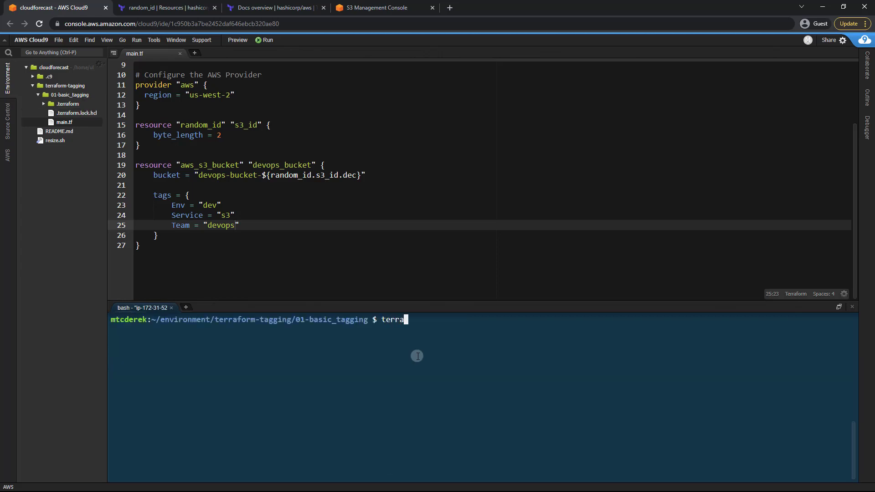
{"action": "key", "text": "Return"}
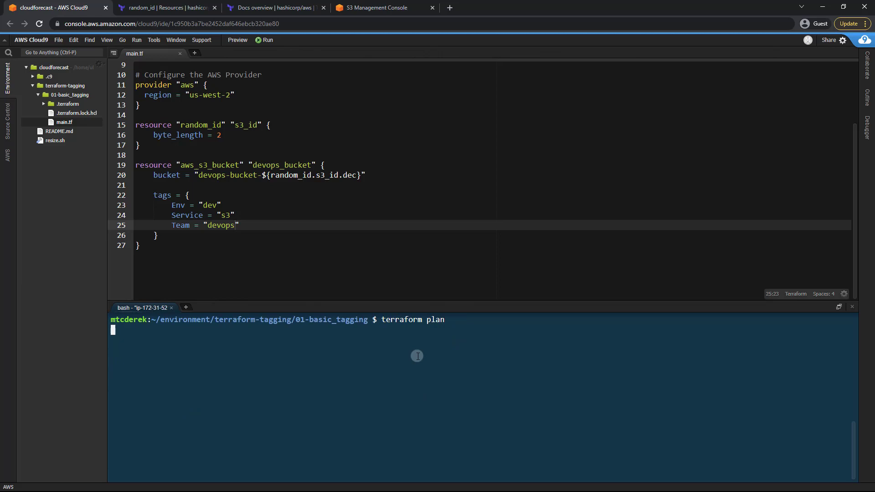
{"action": "key", "text": "Return"}
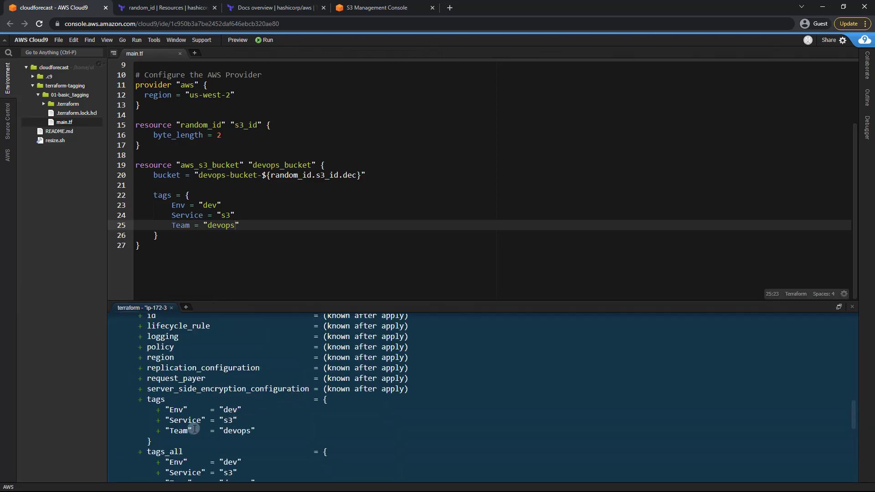
Review the plan output showing Env, Service and Team under tags and tags_all.
{"action": "scroll", "scroll_direction": "down", "scroll_amount": 3}
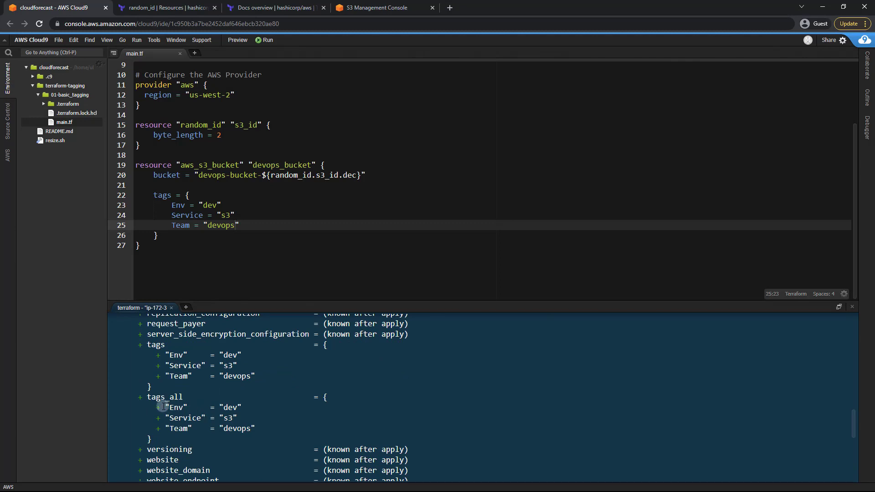
{"action": "double_click", "coordinate": [165, 396]}
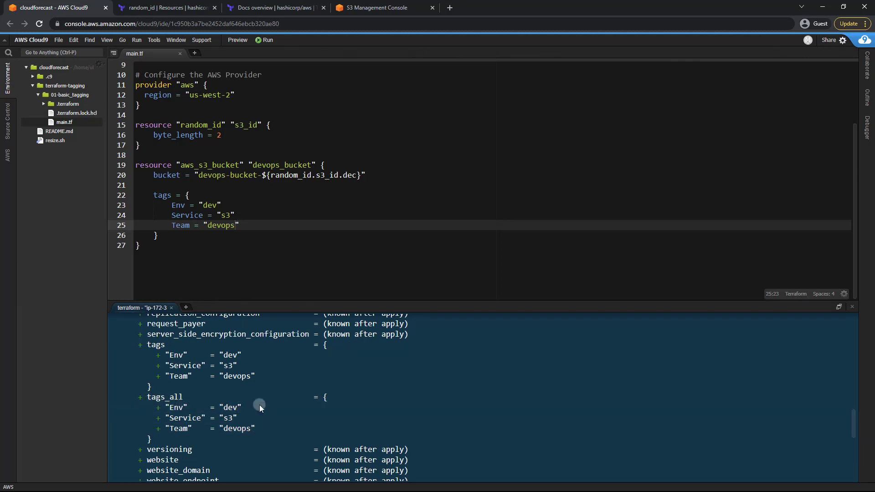
{"action": "scroll", "scroll_direction": "down", "scroll_amount": 3}
{"action": "type", "text": "terr"}
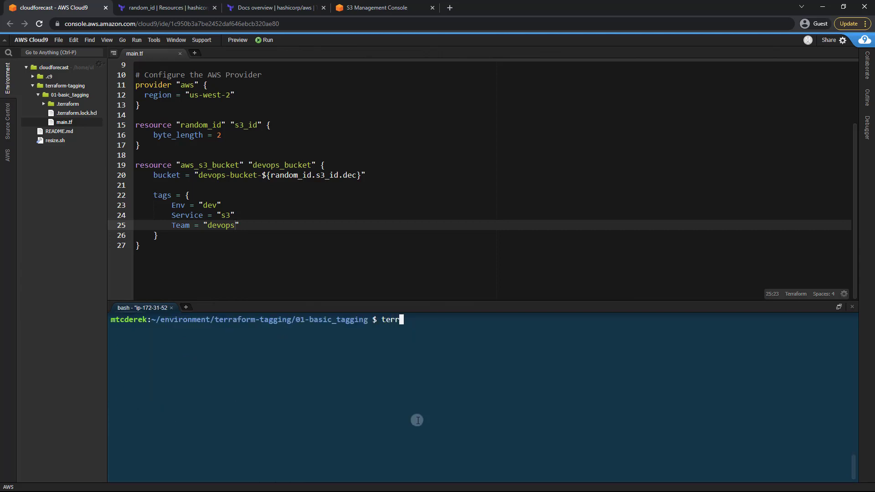
Run terraform apply -auto-approve to create the devops bucket.
{"action": "type", "text": "aform apply -auto-"}
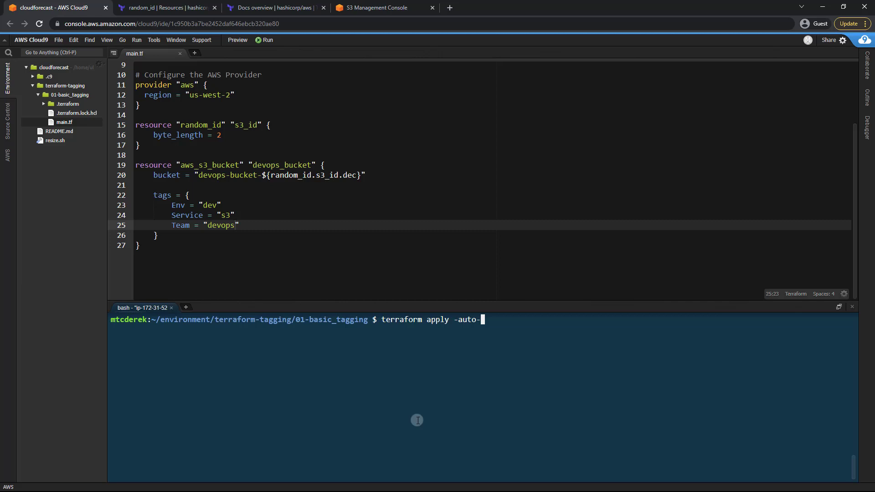
{"action": "key", "text": "Return"}
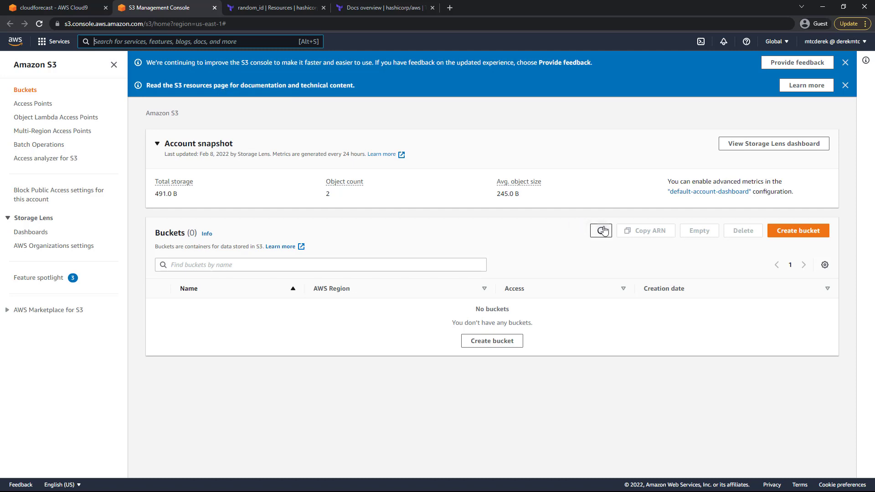
Refresh the S3 bucket list to see devops-bucket-14703, then return to Cloud9.
{"action": "left_click", "coordinate": [600, 231]}
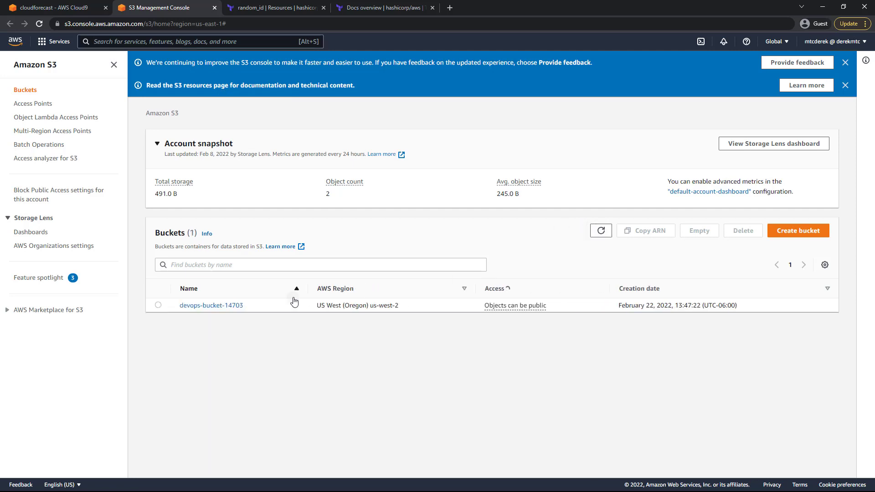
{"action": "mouse_move", "coordinate": [211, 305]}
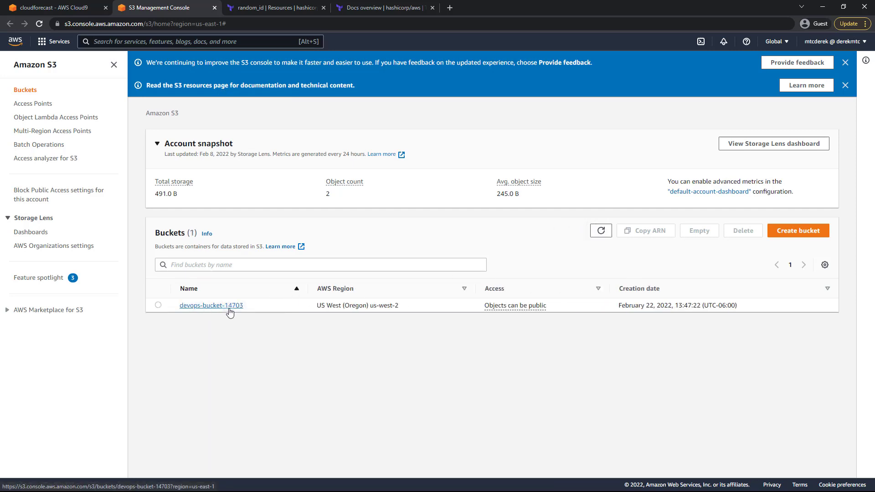
{"action": "mouse_move", "coordinate": [247, 311]}
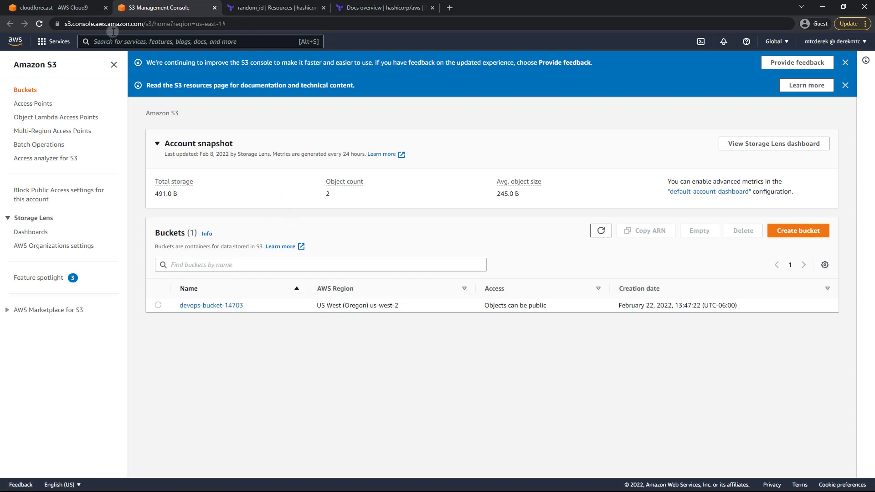
{"action": "left_click", "coordinate": [50, 8]}
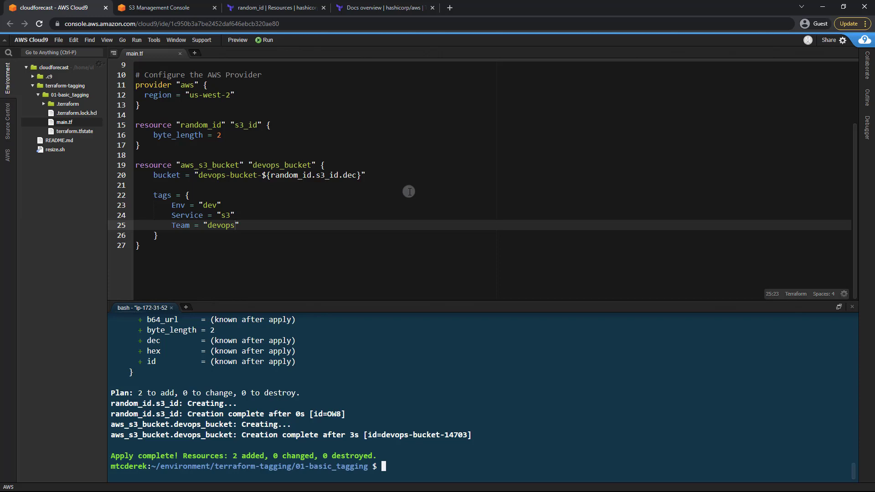
Rename the finance_bucket's name prefix from devops to finance-bucket.
{"action": "left_click", "coordinate": [137, 245]}
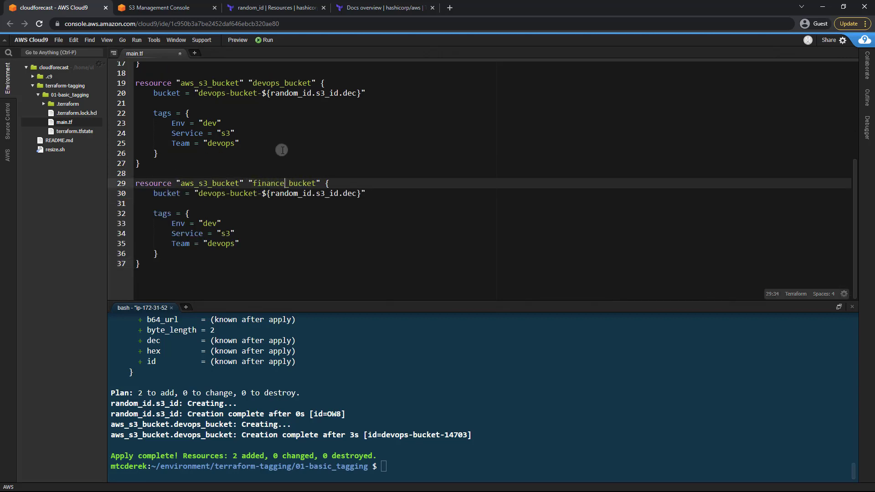
{"action": "double_click", "coordinate": [210, 193]}
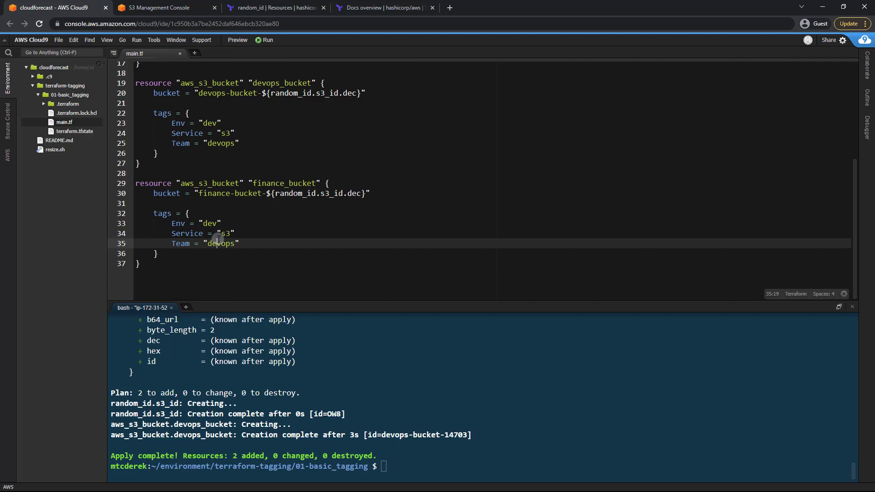
{"action": "type", "text": "financ"}
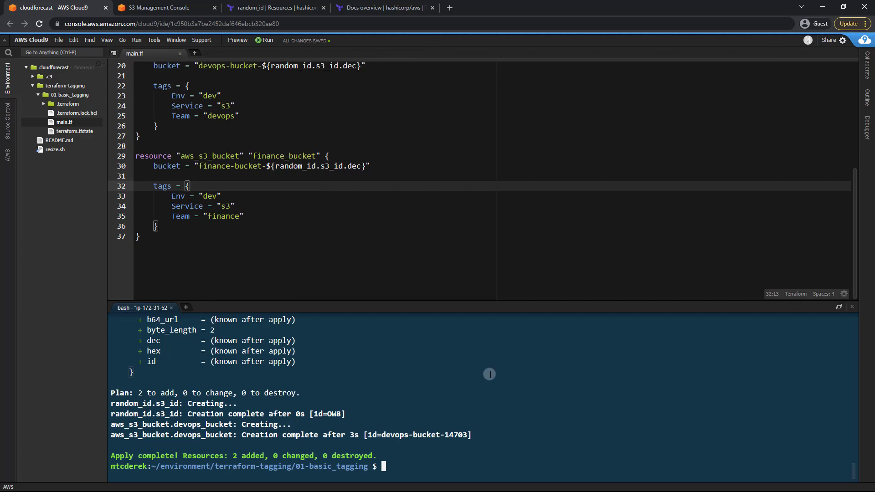
Run terraform plan and review the finance bucket tags Env dev, Service s3, Team finance.
{"action": "type", "text": "terraform plan"}
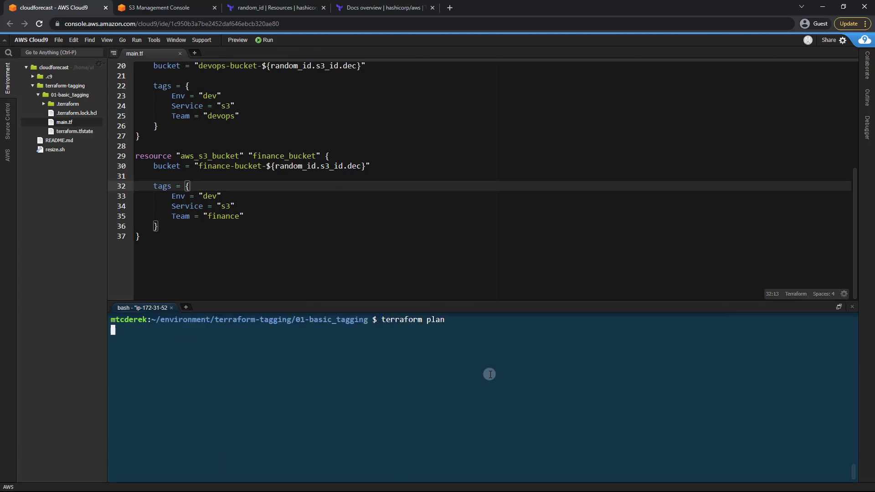
{"action": "key", "text": "Return"}
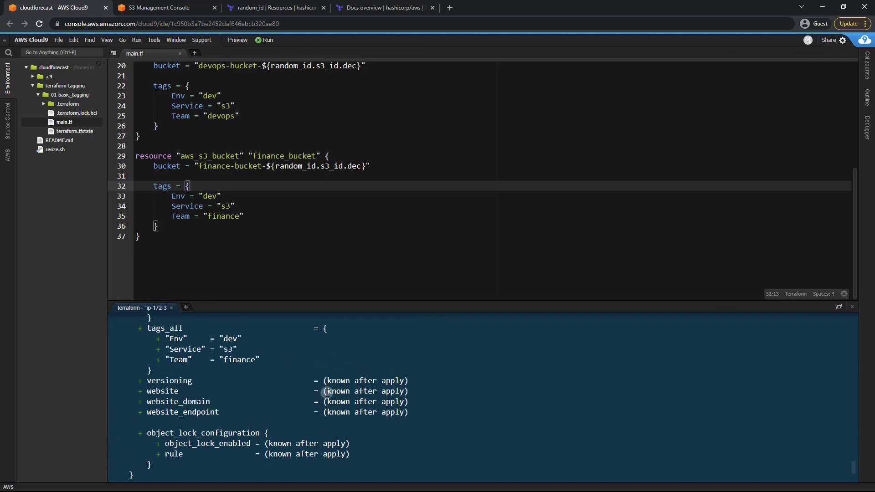
{"action": "scroll", "scroll_direction": "up", "scroll_amount": 3}
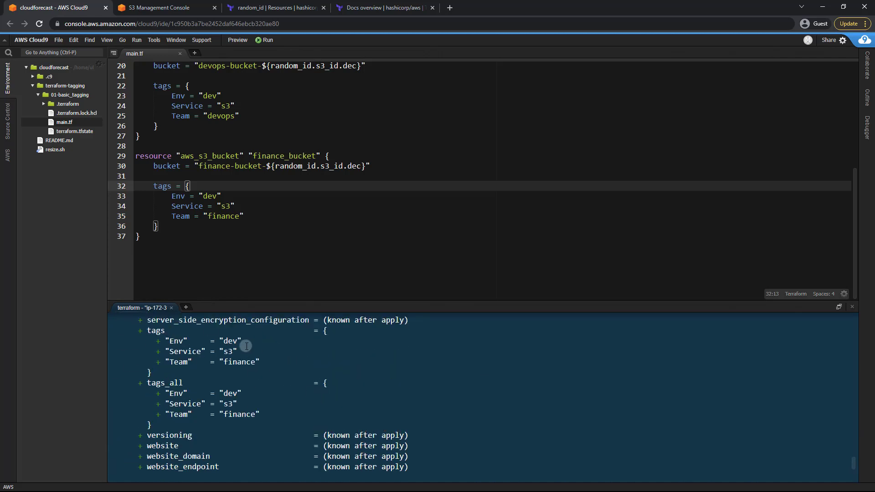
{"action": "mouse_move", "coordinate": [250, 387]}
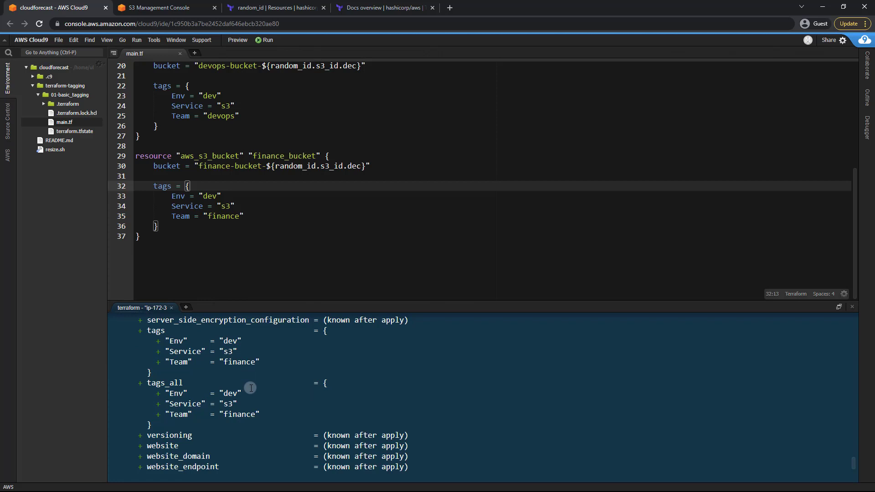
{"action": "mouse_move", "coordinate": [184, 414]}
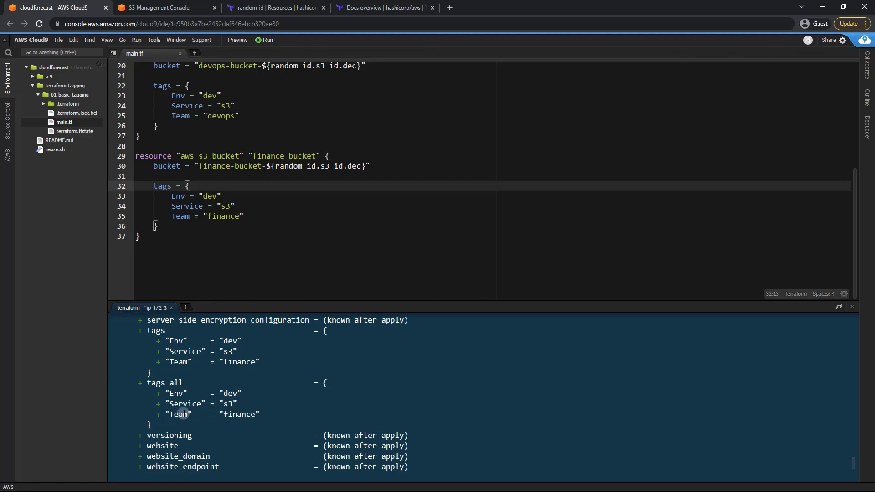
{"action": "mouse_move", "coordinate": [456, 385]}
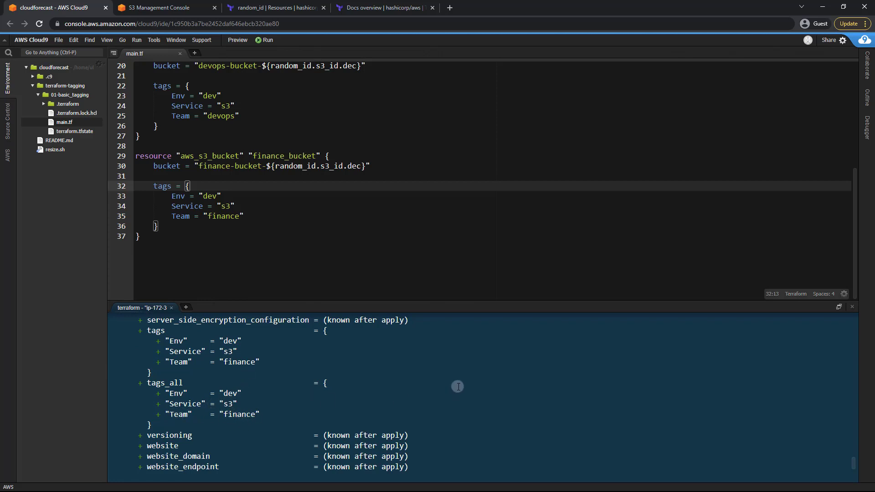
{"action": "scroll", "scroll_direction": "down", "scroll_amount": 3}
{"action": "type", "text": "t"}
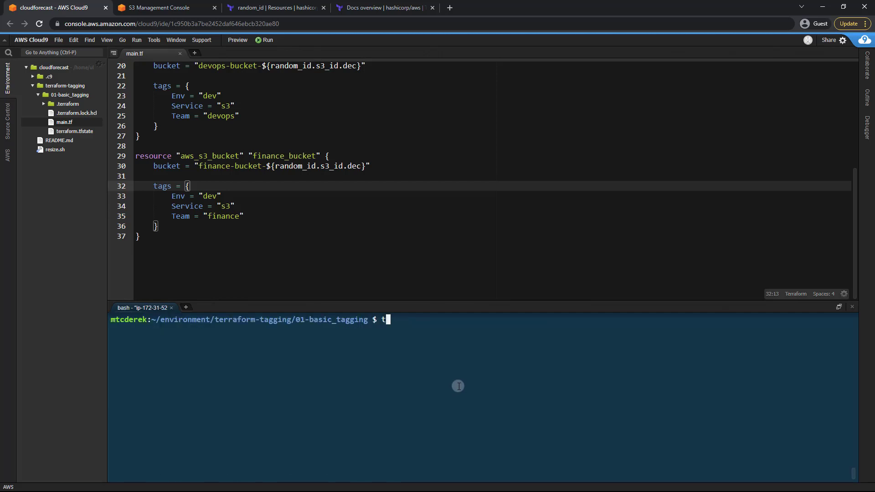
Run terraform apply -auto-approve for the finance bucket and switch to the S3 console.
{"action": "type", "text": "erraform apply -a"}
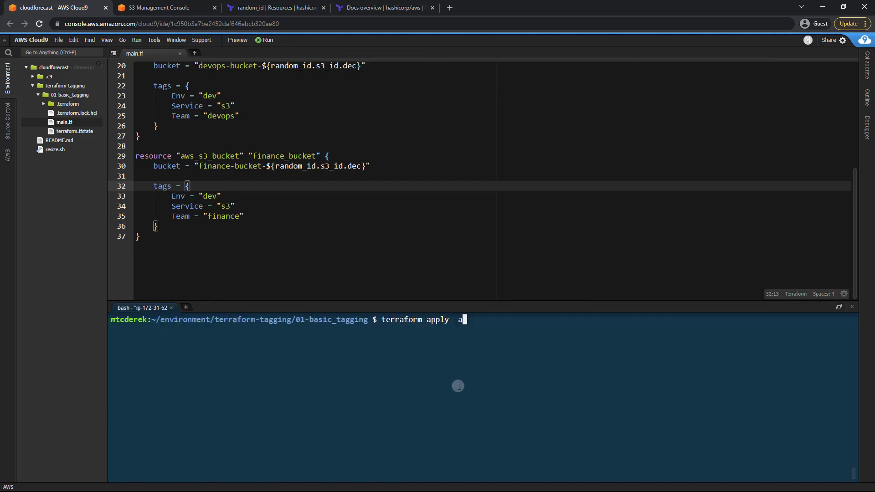
{"action": "key", "text": "Return"}
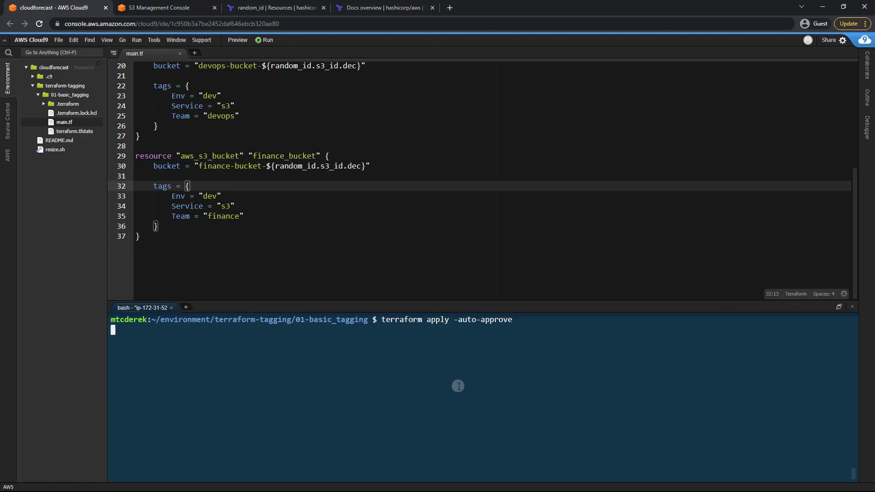
{"action": "left_click", "coordinate": [158, 8]}
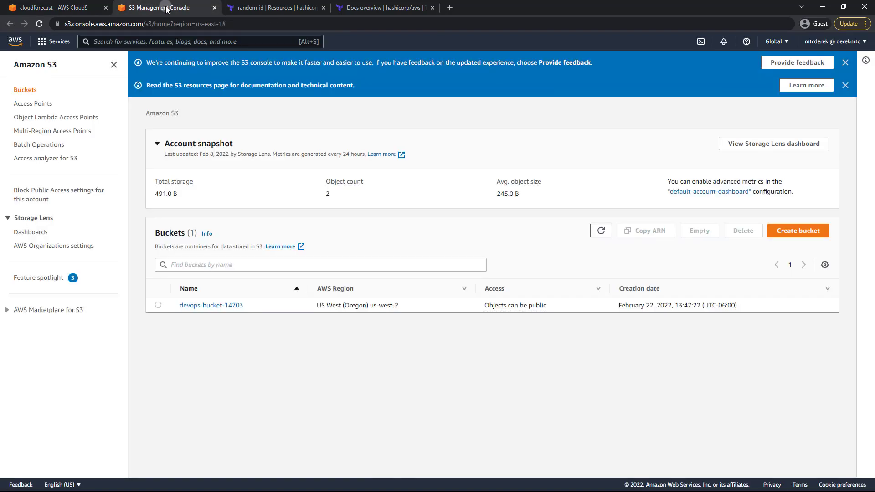
Refresh the S3 bucket list to show finance-bucket-14703 alongside devops-bucket-14703, then return to Cloud9.
{"action": "left_click", "coordinate": [600, 230]}
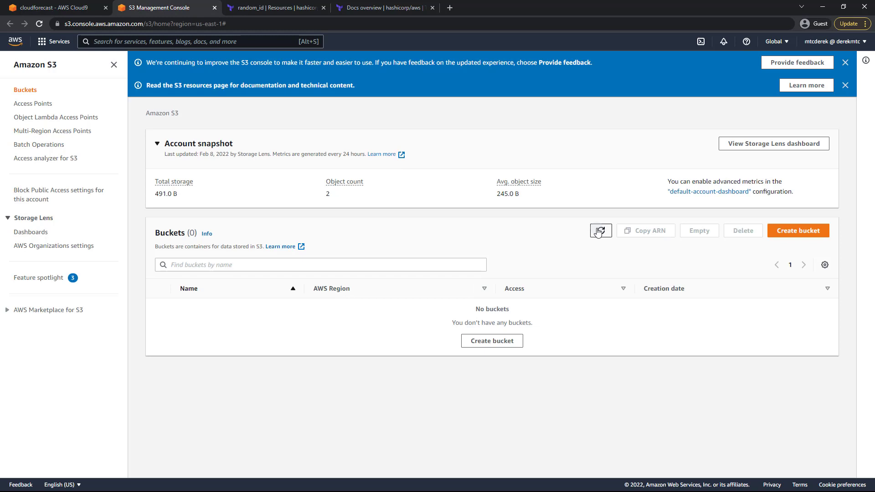
{"action": "left_click", "coordinate": [600, 230]}
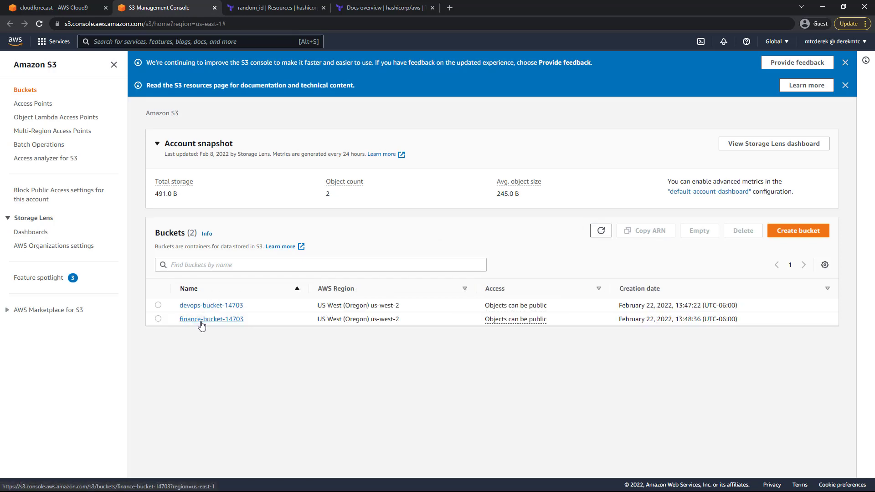
{"action": "mouse_move", "coordinate": [205, 328]}
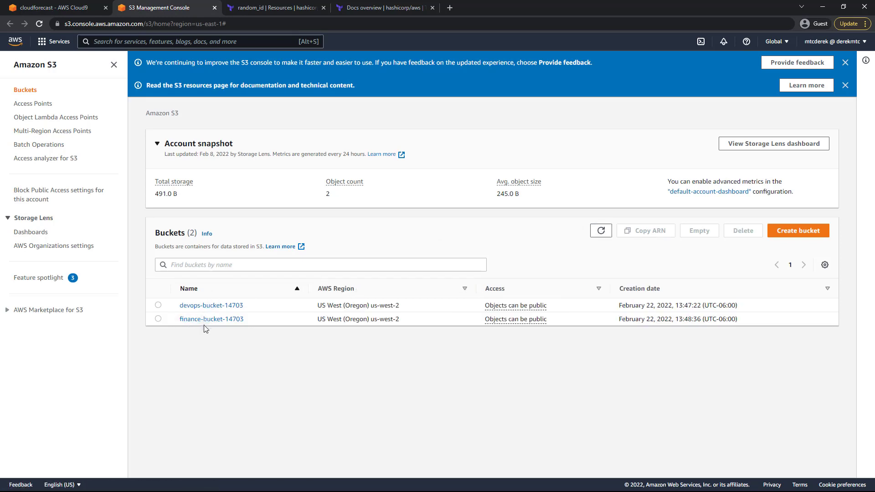
{"action": "left_click", "coordinate": [50, 7]}
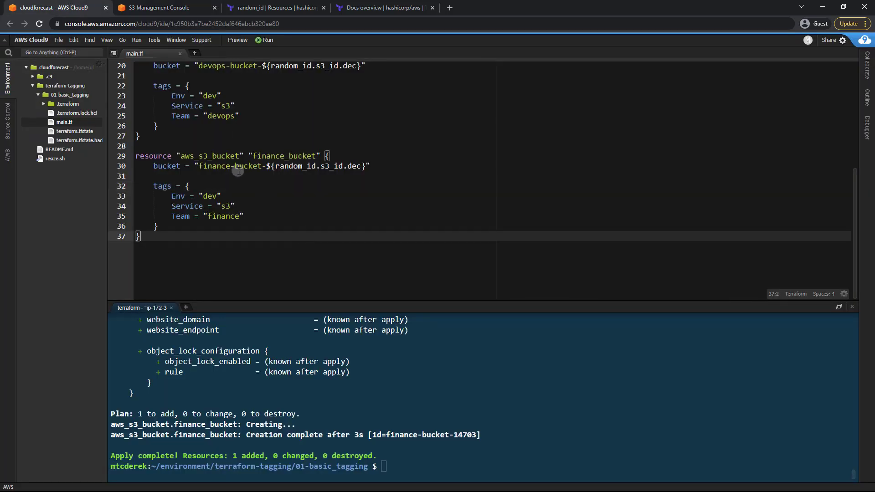
{"action": "mouse_move", "coordinate": [213, 95]}
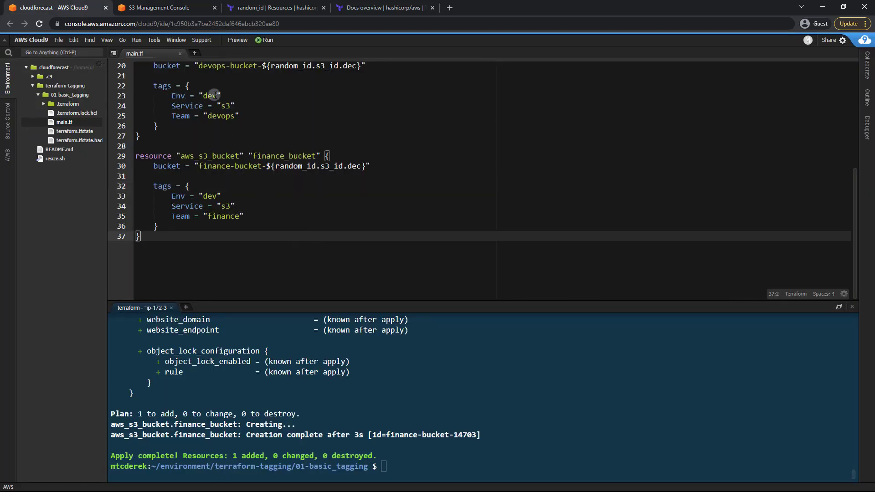
{"action": "scroll", "scroll_direction": "up", "scroll_amount": 3}
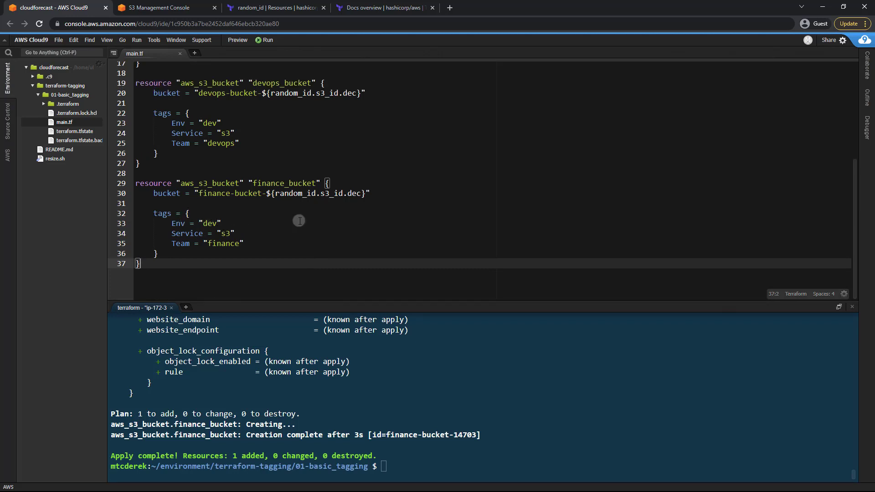
{"action": "scroll", "scroll_direction": "up", "scroll_amount": 3}
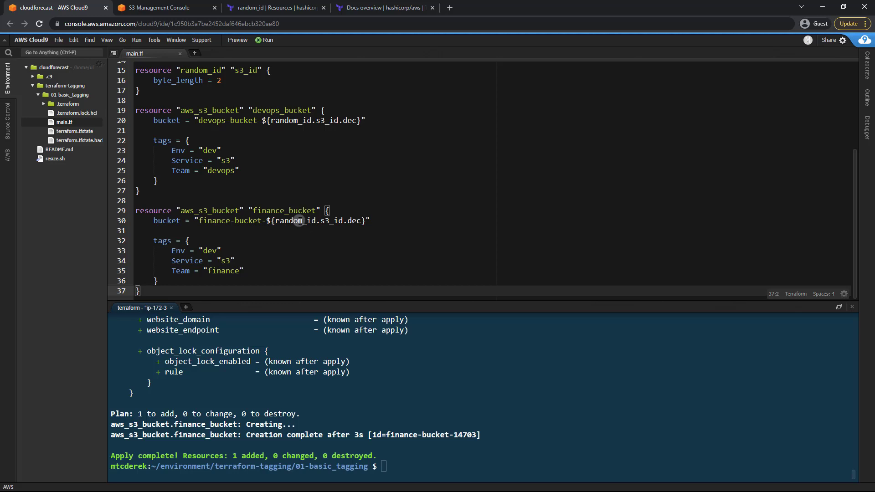
{"action": "scroll", "scroll_direction": "up", "scroll_amount": 3}
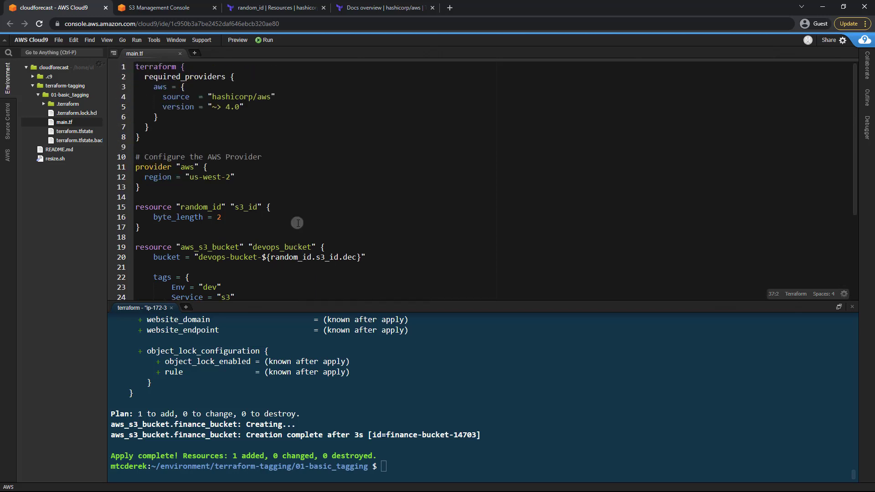
{"action": "mouse_move", "coordinate": [222, 180]}
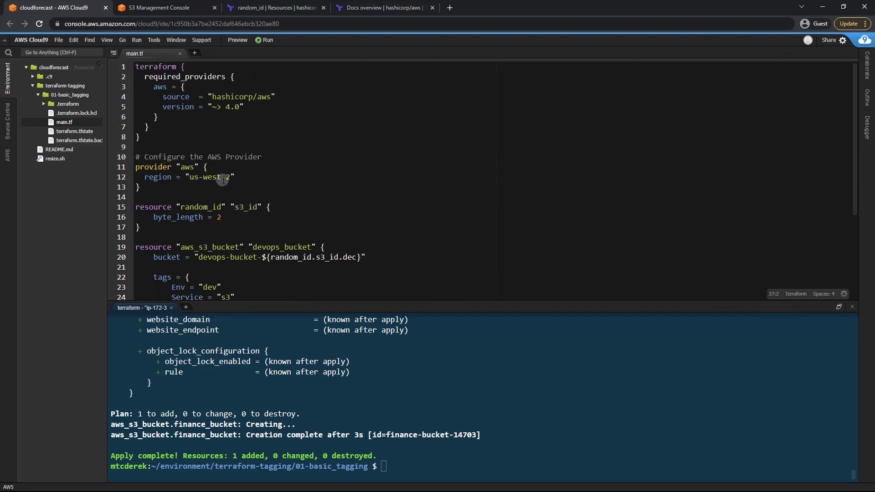
Add a provider default_tags block setting Env = "dev" after the region line.
{"action": "left_click", "coordinate": [235, 177]}
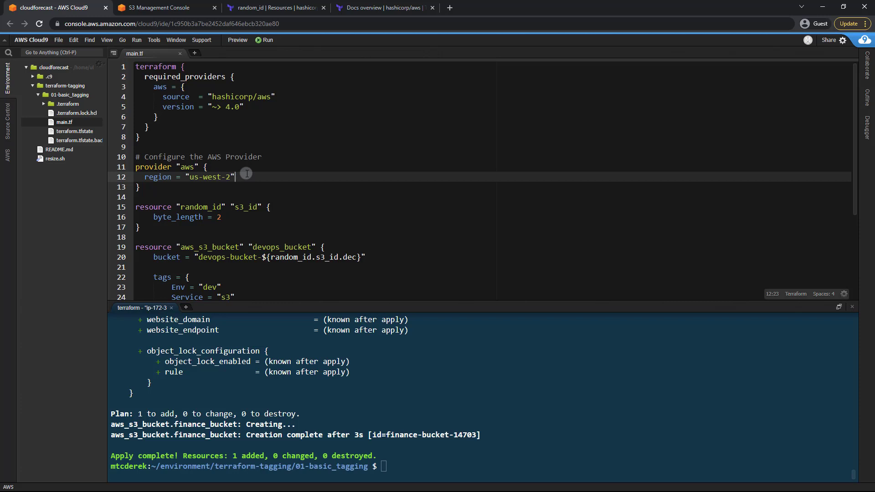
{"action": "key", "text": "enter"}
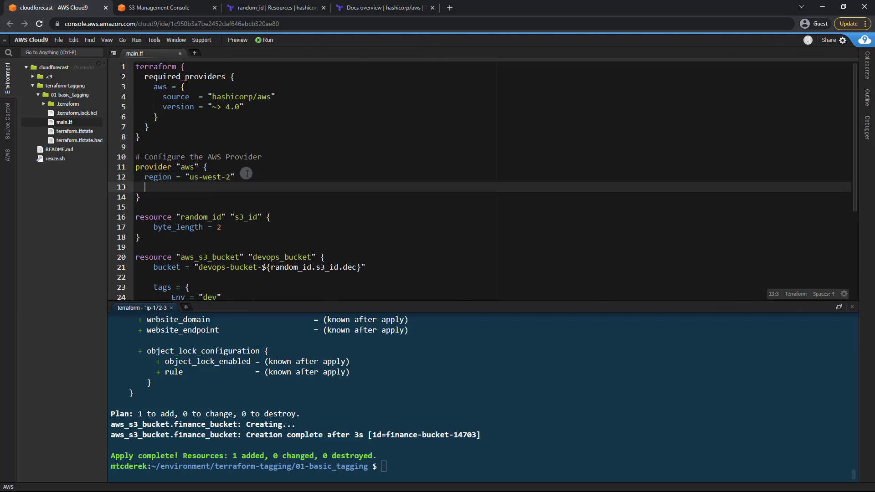
{"action": "type", "text": "default_tags"}
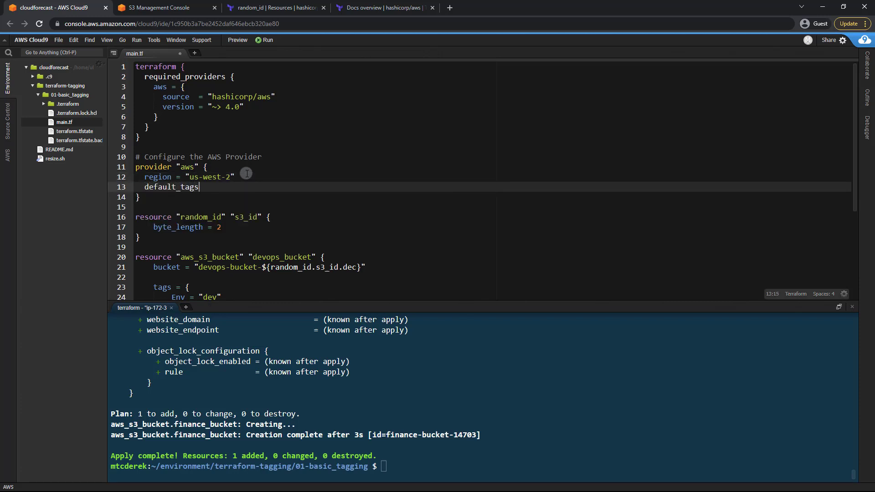
{"action": "type", "text": "{"}
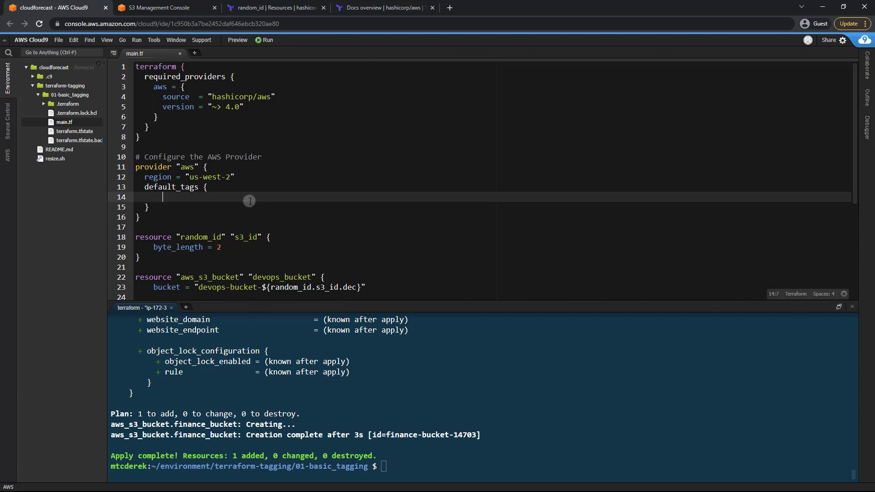
{"action": "mouse_move", "coordinate": [176, 200]}
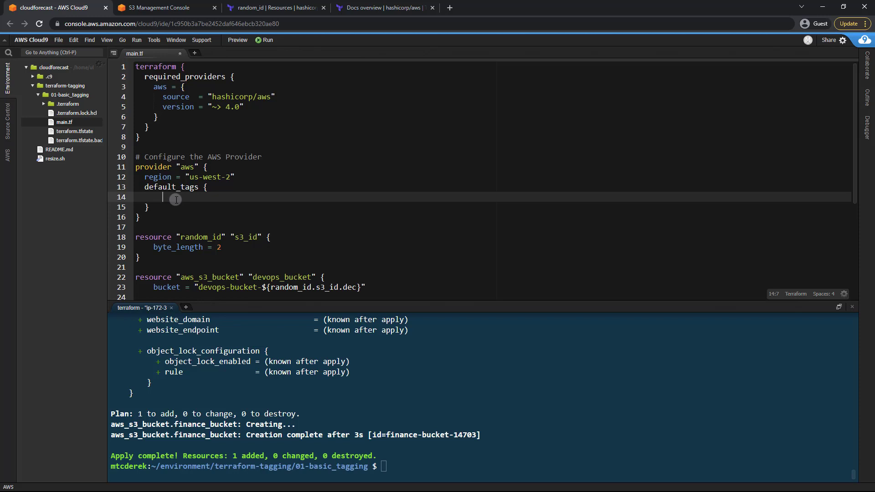
{"action": "type", "text": "tags ="}
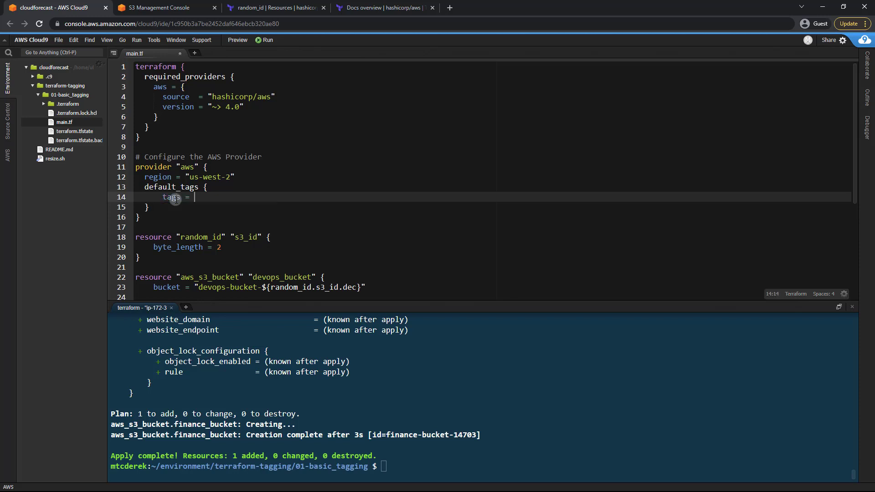
{"action": "key", "text": "enter"}
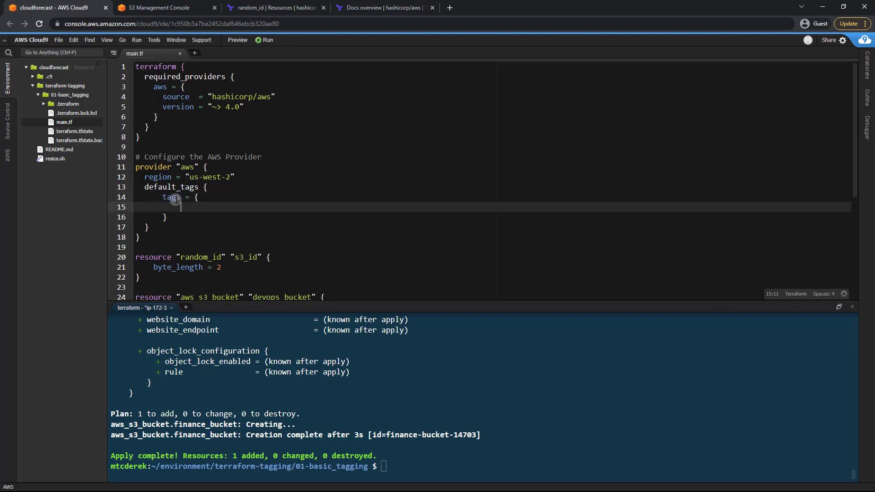
{"action": "type", "text": "Env ="}
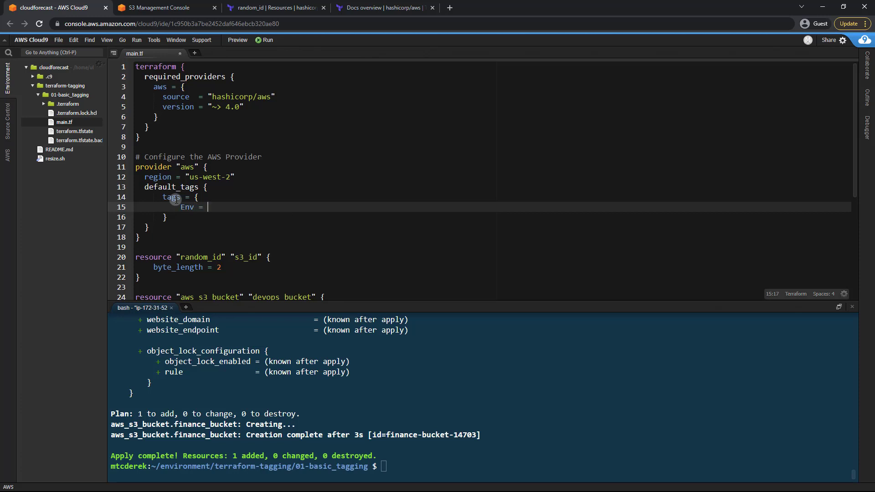
{"action": "type", "text": "\"dev\""}
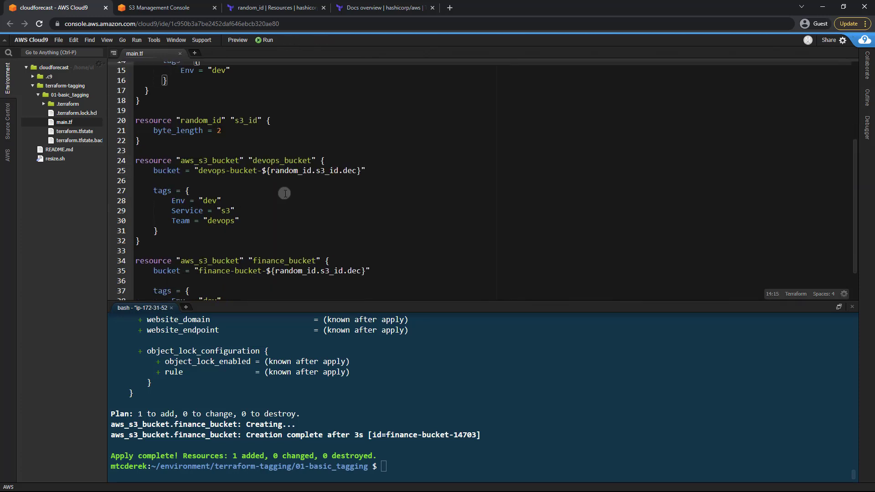
Remove the Env = "dev" line from finance_bucket's tags and begin a terraform command.
{"action": "scroll", "scroll_direction": "down", "scroll_amount": 3}
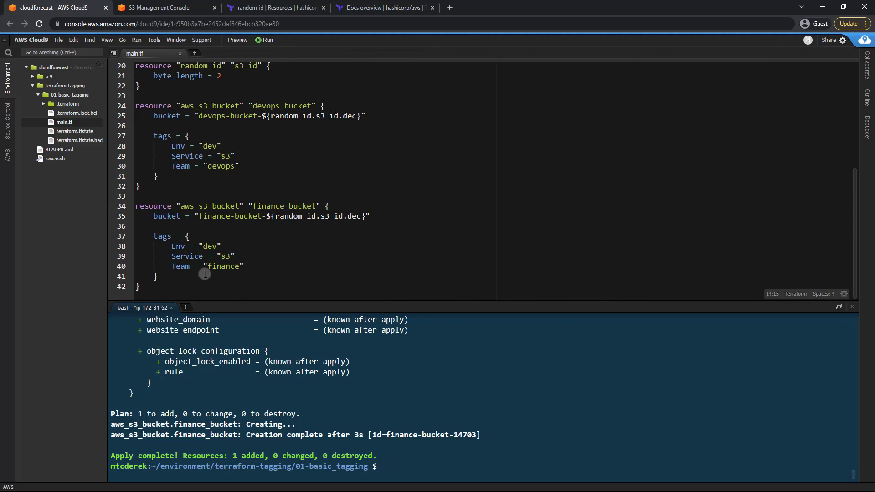
{"action": "scroll", "scroll_direction": "up", "scroll_amount": 3}
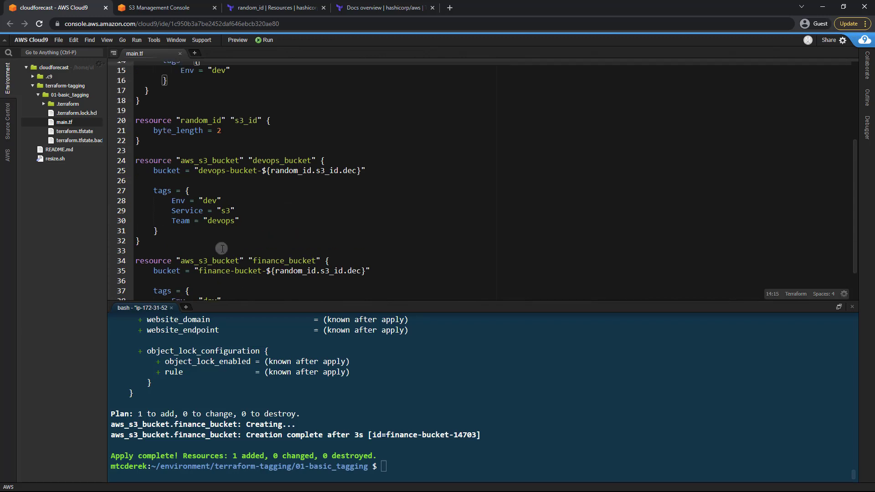
{"action": "scroll", "scroll_direction": "up", "scroll_amount": 3}
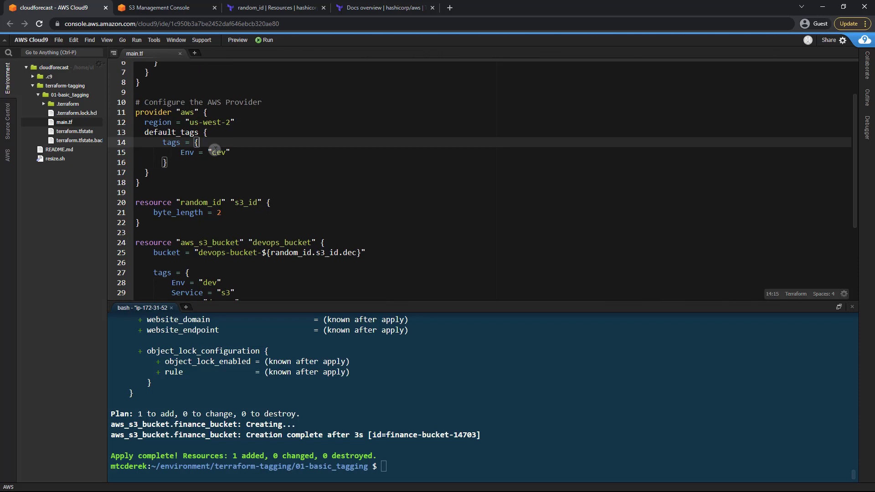
{"action": "scroll", "scroll_direction": "down", "scroll_amount": 3}
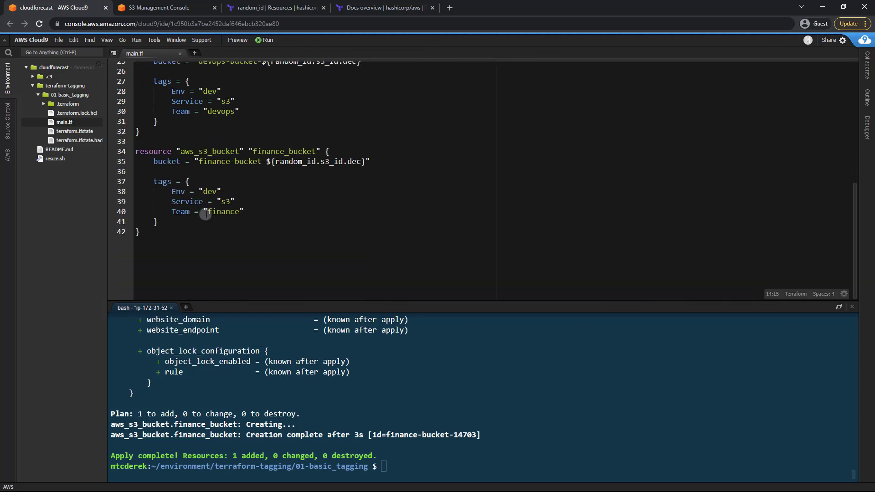
{"action": "left_click", "coordinate": [226, 191]}
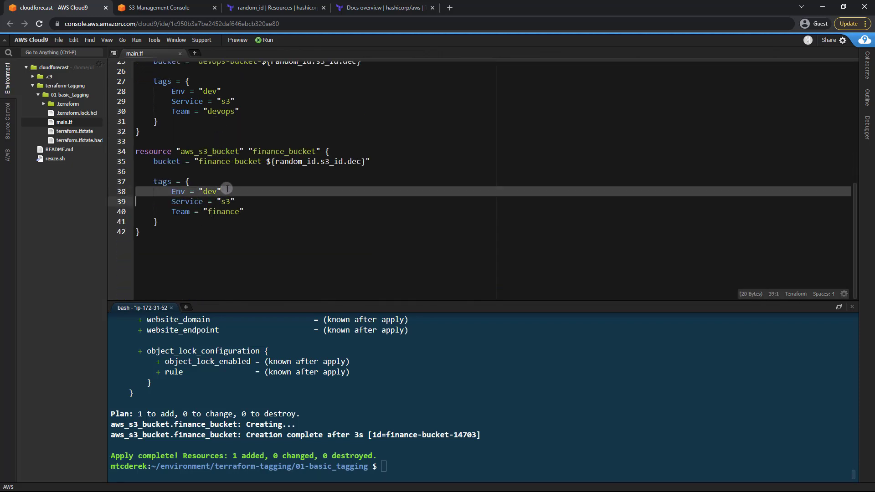
{"action": "key", "text": "Ctrl+Shift+k"}
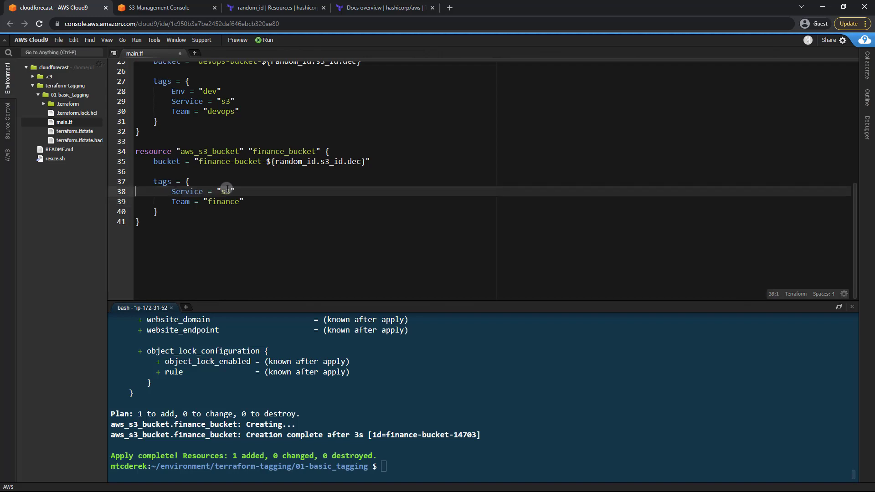
{"action": "type", "text": "terraform"}
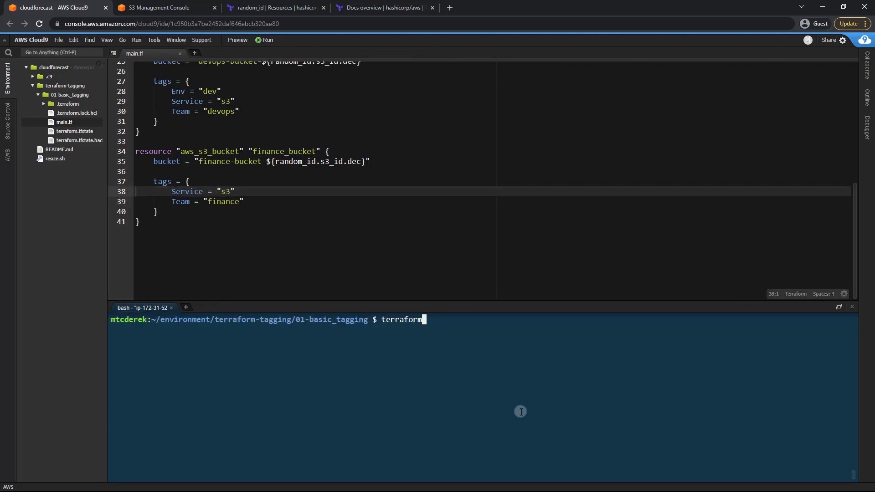
Run terraform plan and review devops_bucket gaining the Env dev tag.
{"action": "key", "text": "Return"}
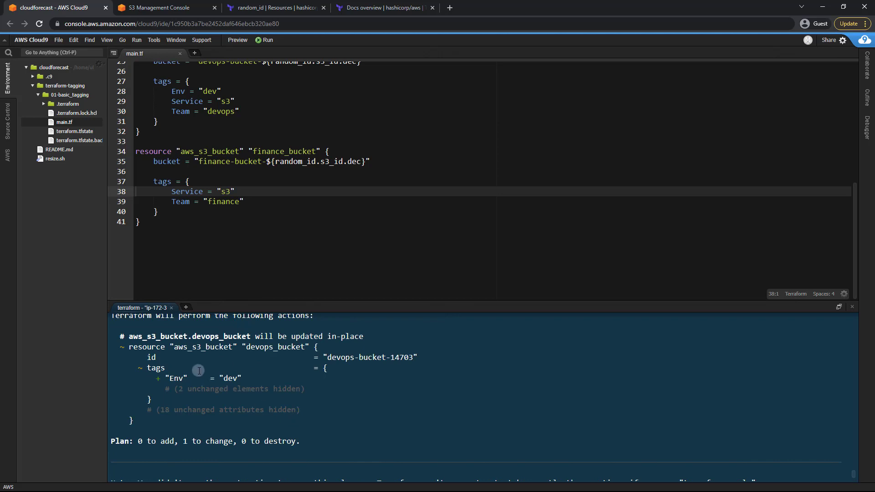
{"action": "mouse_move", "coordinate": [254, 376]}
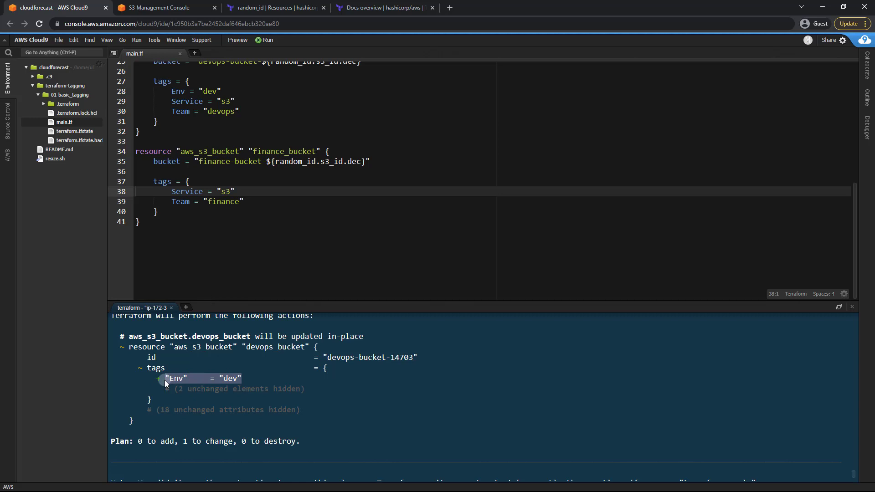
{"action": "scroll", "scroll_direction": "up", "scroll_amount": 3}
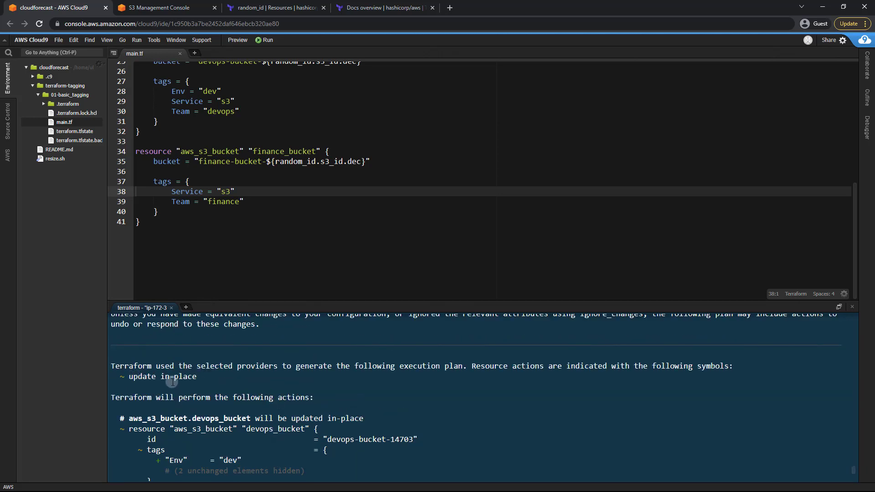
{"action": "scroll", "scroll_direction": "down", "scroll_amount": 3}
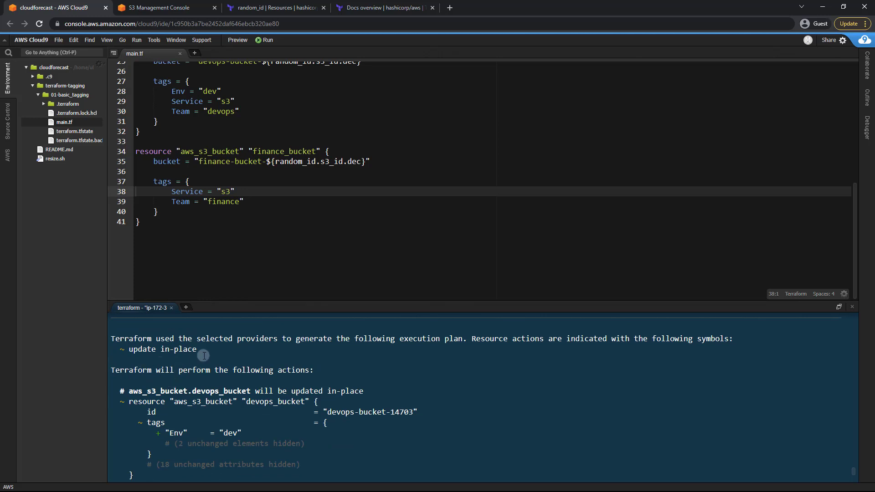
{"action": "mouse_move", "coordinate": [187, 357]}
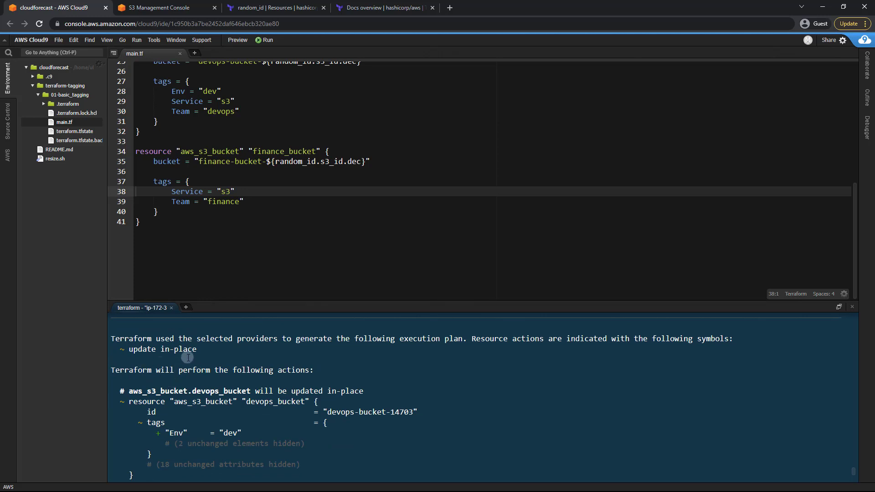
{"action": "scroll", "scroll_direction": "down", "scroll_amount": 3}
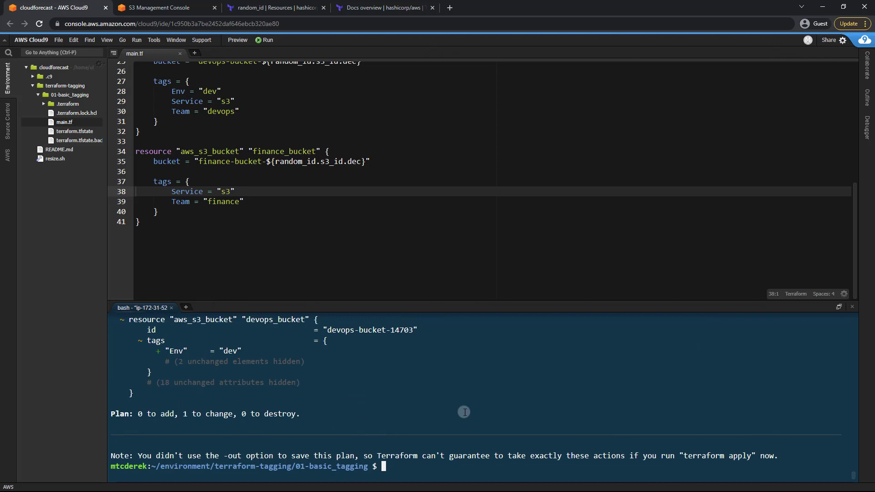
Run terraform apply -auto-approve, changing one resource, and bring up the S3 console.
{"action": "type", "text": "terraform apply -auto-approve"}
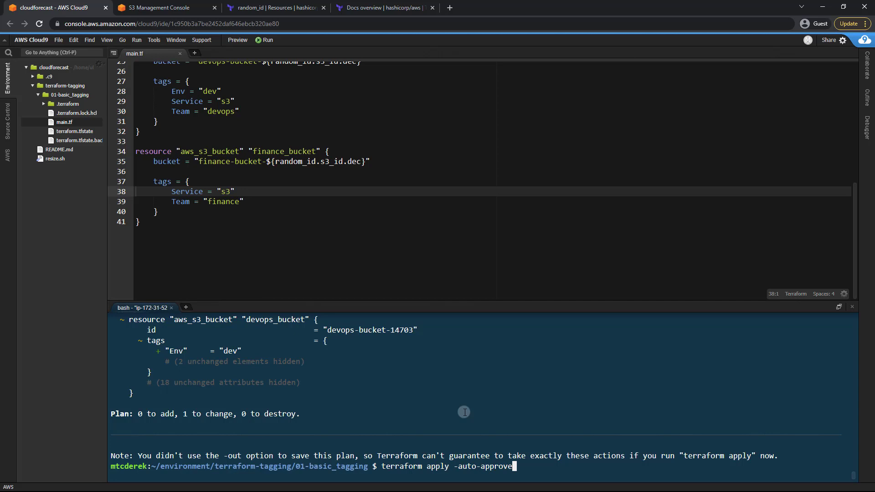
{"action": "key", "text": "Return"}
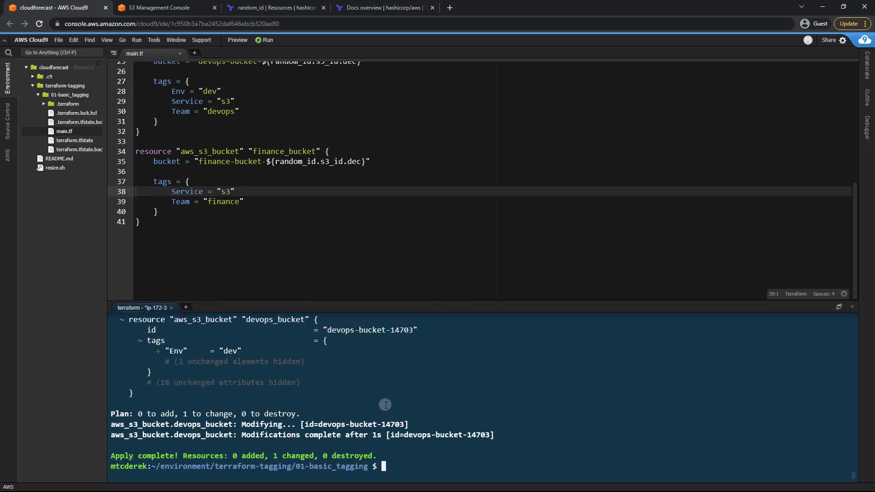
{"action": "left_click", "coordinate": [164, 7]}
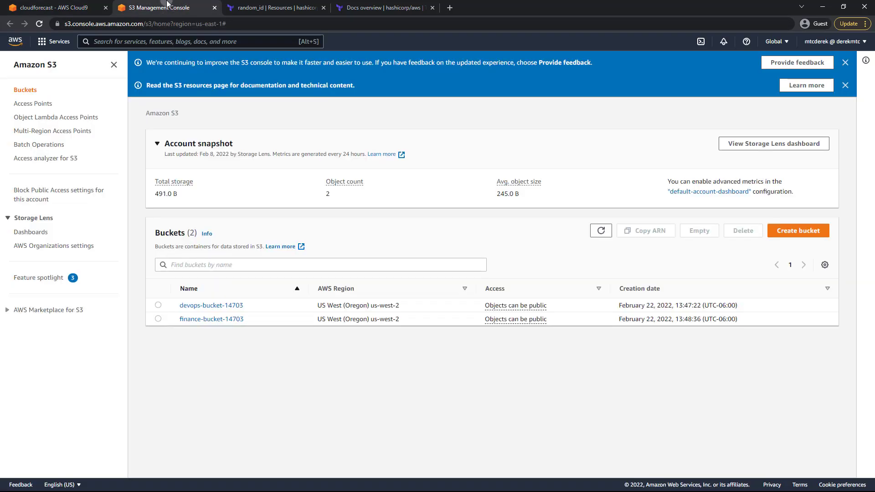
Refresh the S3 bucket list, briefly checking the Cloud9 terminal in between.
{"action": "left_click", "coordinate": [601, 229]}
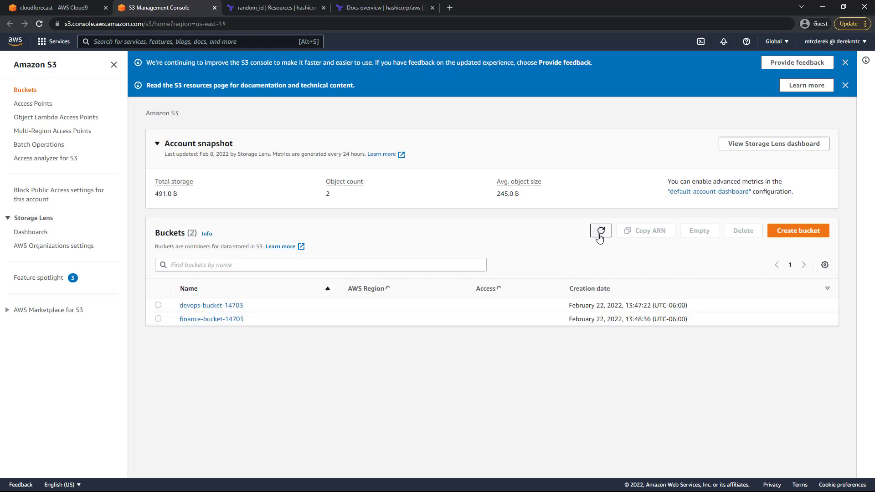
{"action": "left_click", "coordinate": [600, 231]}
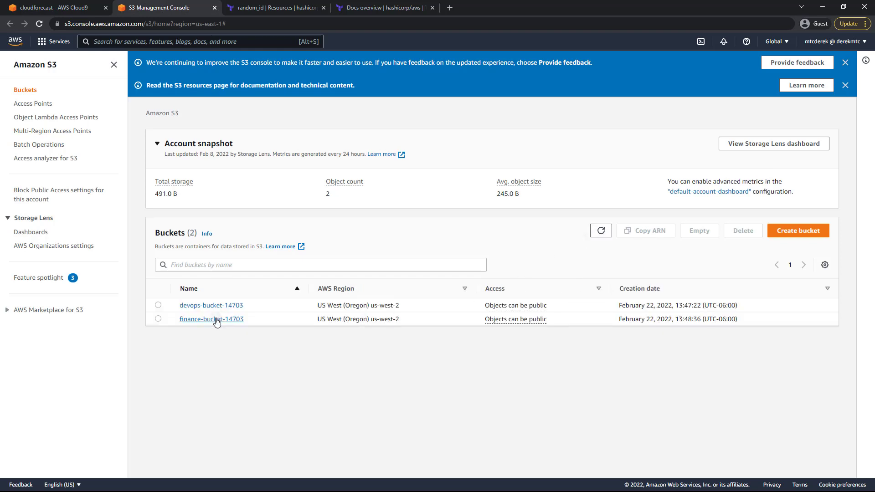
{"action": "left_click", "coordinate": [50, 7]}
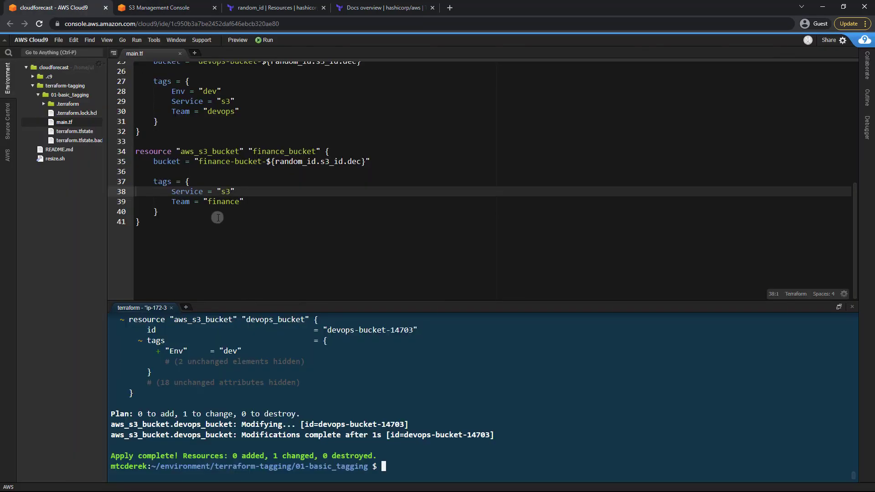
{"action": "left_click", "coordinate": [165, 7]}
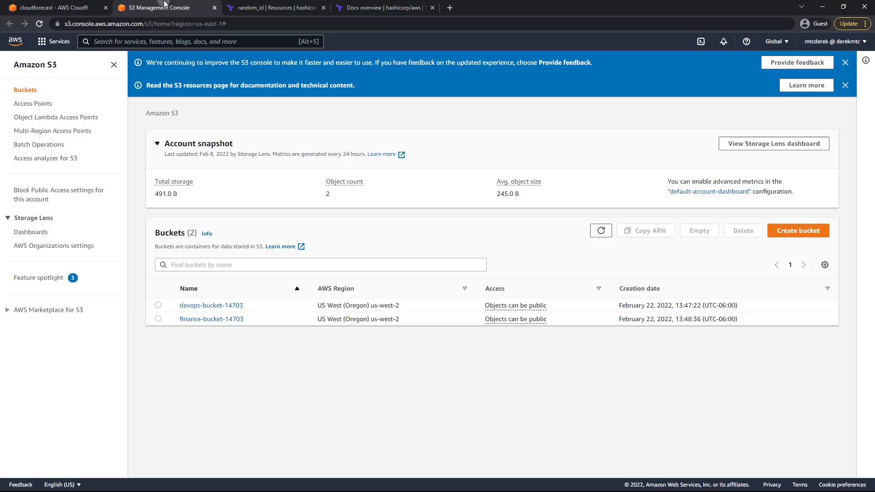
Verify finance-bucket-14703's Properties show tags Env dev, Service s3, Team finance; return to Cloud9.
{"action": "left_click", "coordinate": [210, 319]}
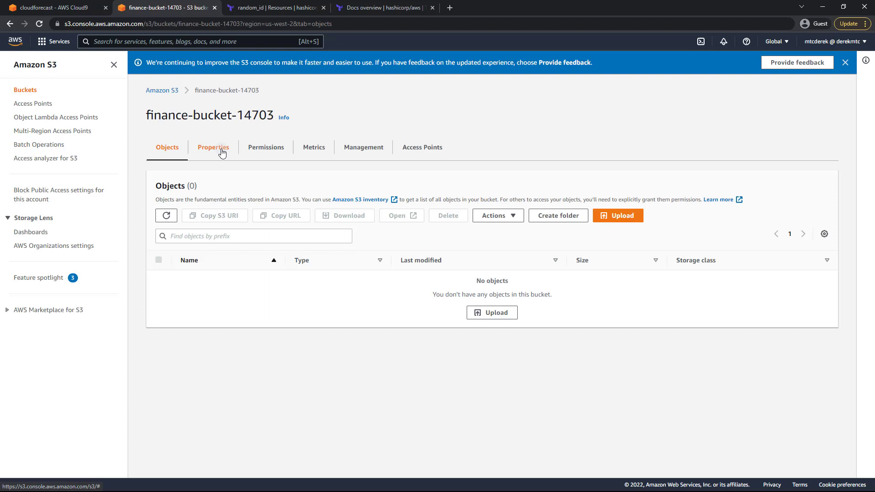
{"action": "left_click", "coordinate": [213, 147]}
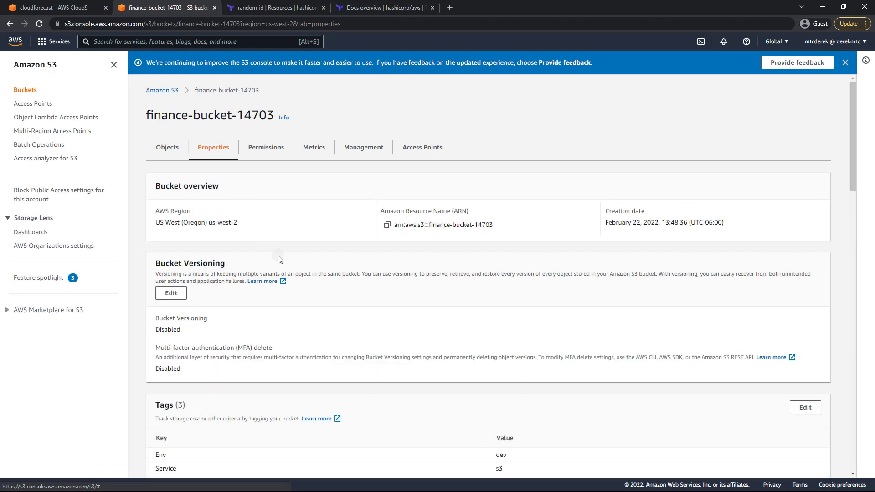
{"action": "scroll", "scroll_direction": "down", "scroll_amount": 3}
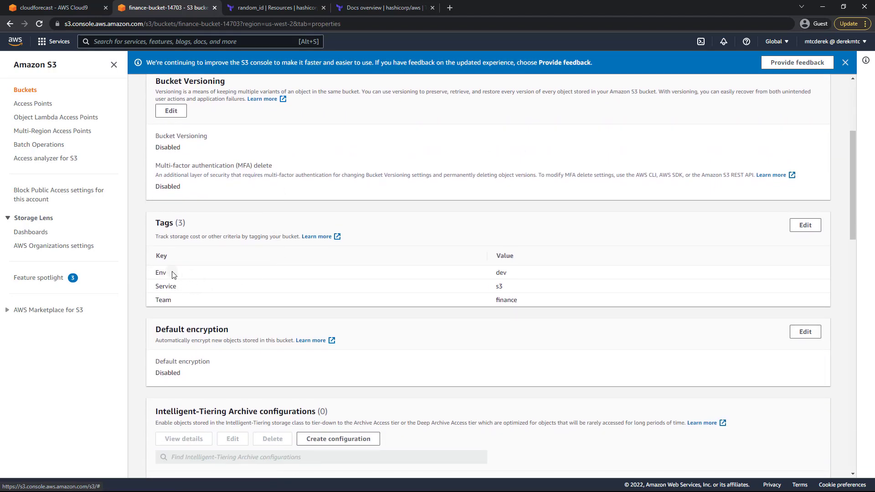
{"action": "mouse_move", "coordinate": [172, 285]}
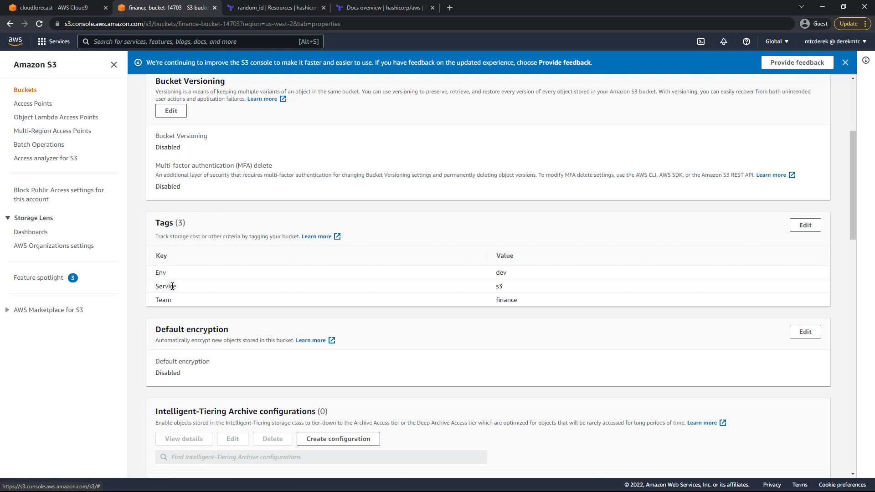
{"action": "left_click", "coordinate": [50, 8]}
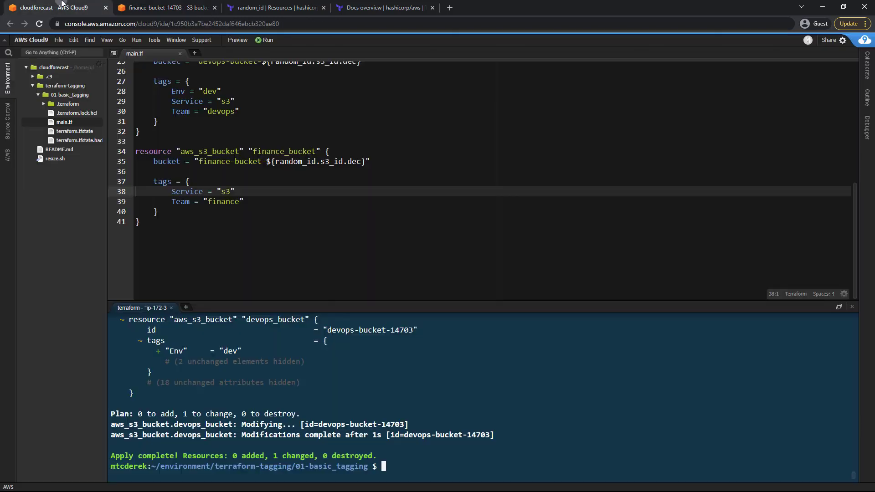
Enter terraform apply -auto-approve in the terminal and bring up the finance bucket's S3 page.
{"action": "scroll", "scroll_direction": "up", "scroll_amount": 3}
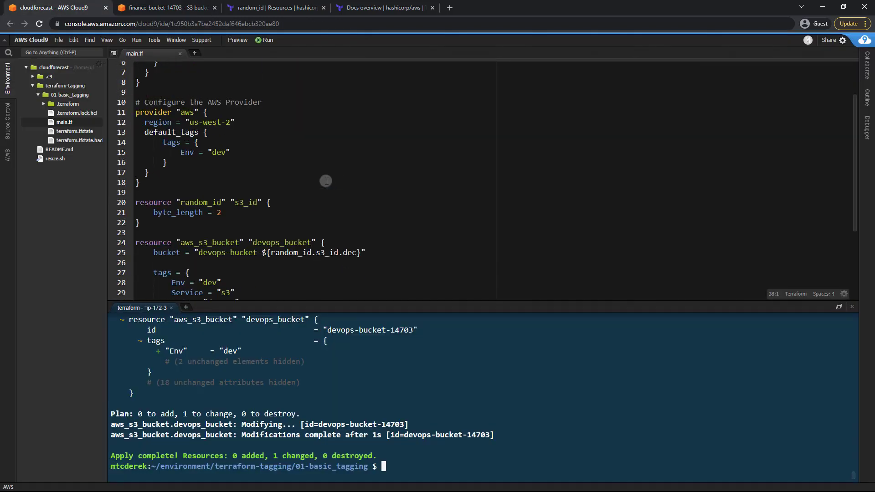
{"action": "mouse_move", "coordinate": [245, 168]}
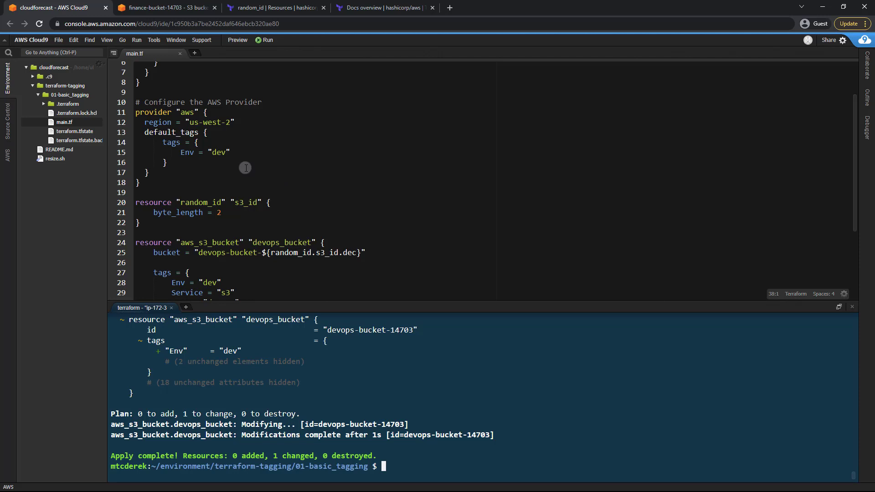
{"action": "mouse_move", "coordinate": [274, 173]}
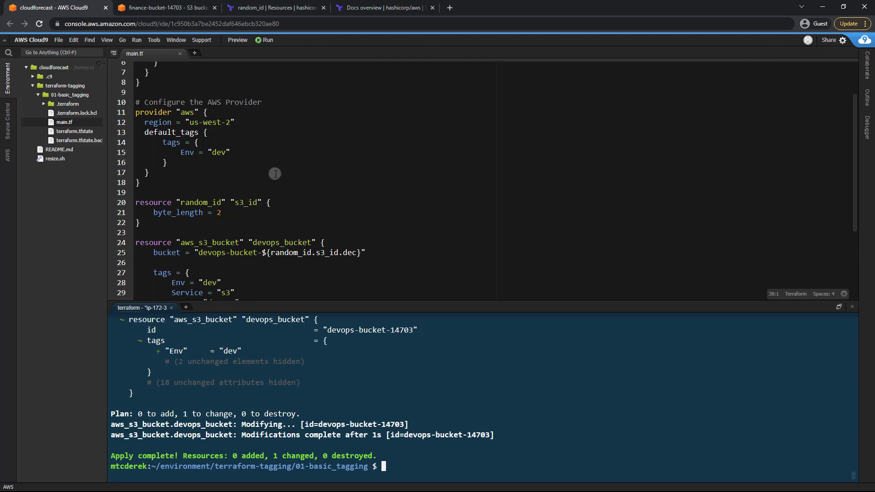
{"action": "scroll", "scroll_direction": "down", "scroll_amount": 3}
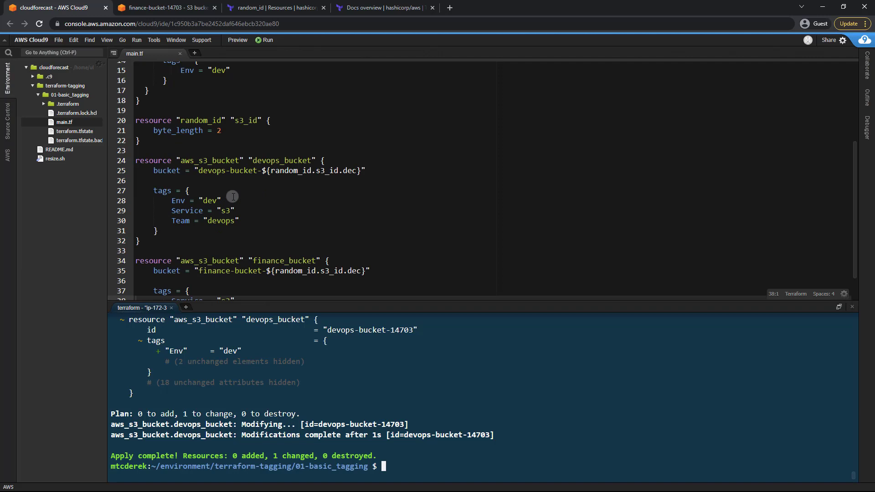
{"action": "left_click", "coordinate": [201, 201]}
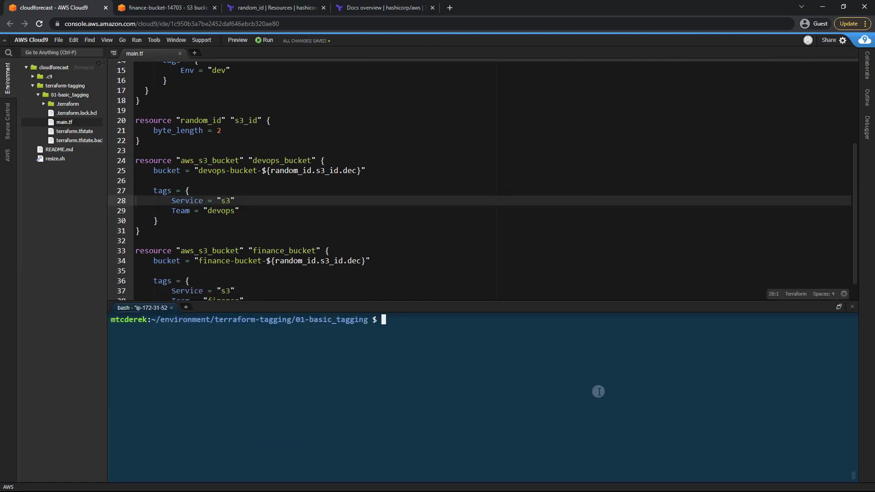
{"action": "type", "text": "terraform"}
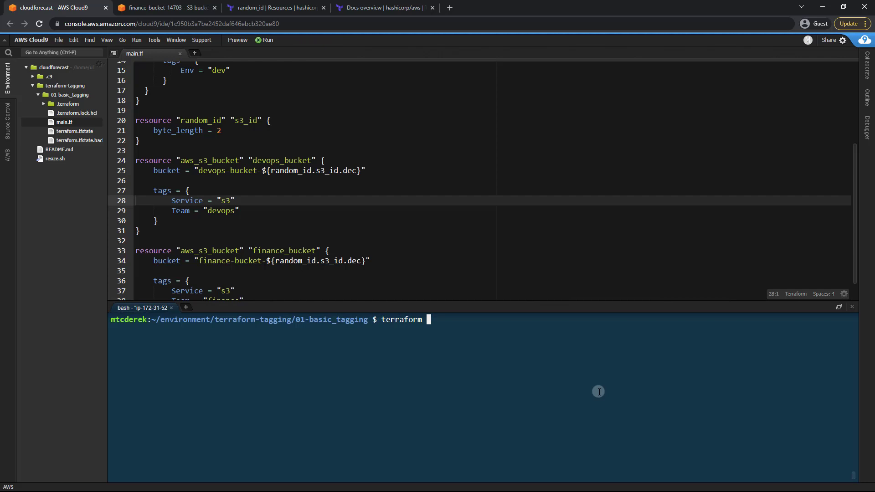
{"action": "type", "text": "apply -auto-approv"}
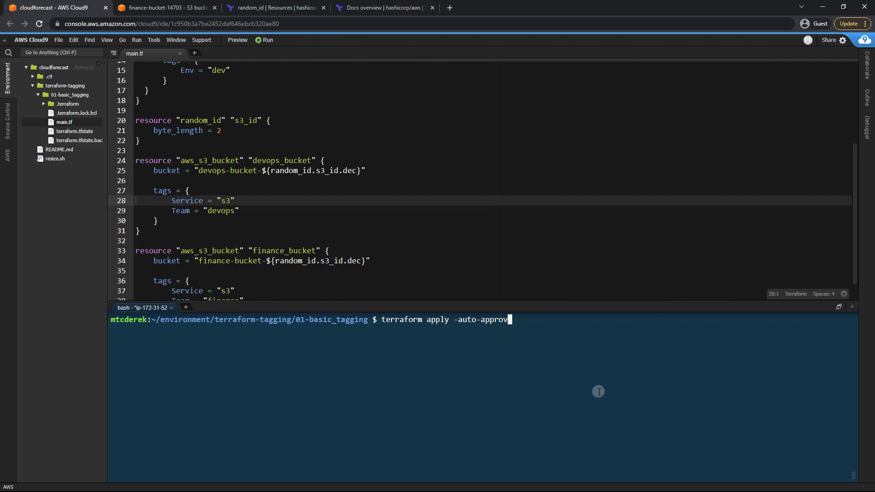
{"action": "left_click", "coordinate": [164, 7]}
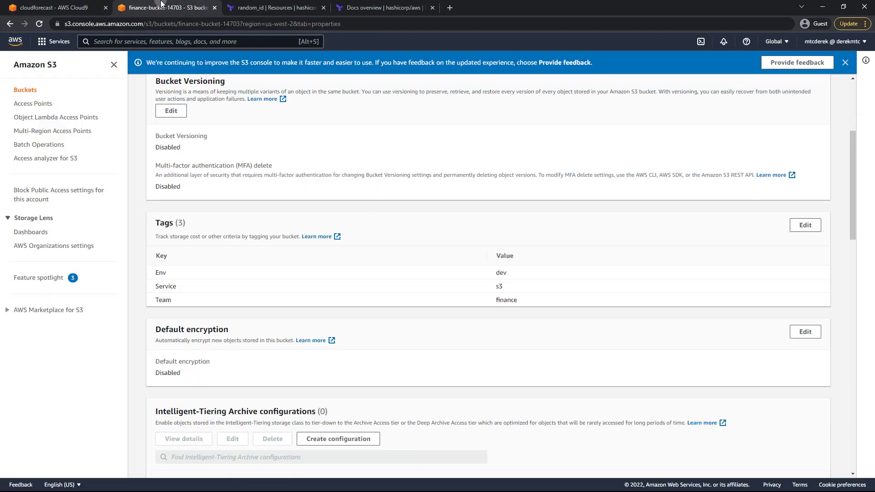
Reload the finance bucket page and navigate back to the Buckets list.
{"action": "left_click", "coordinate": [38, 24]}
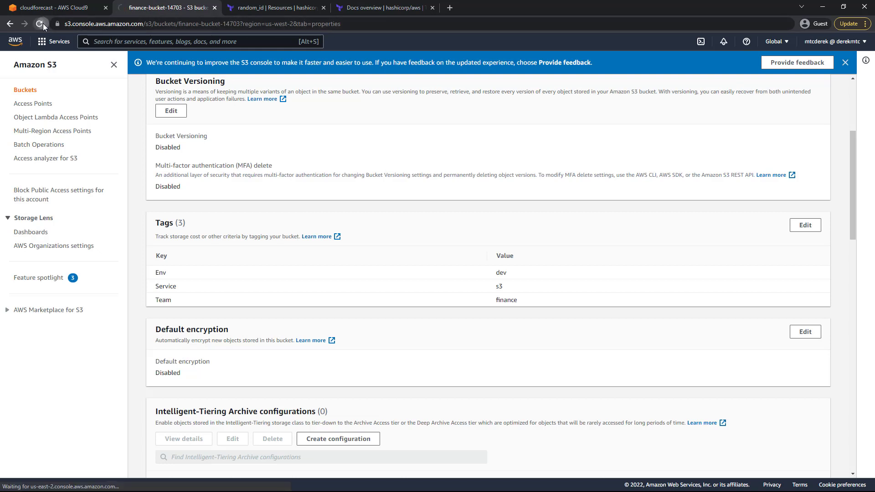
{"action": "left_click", "coordinate": [44, 24]}
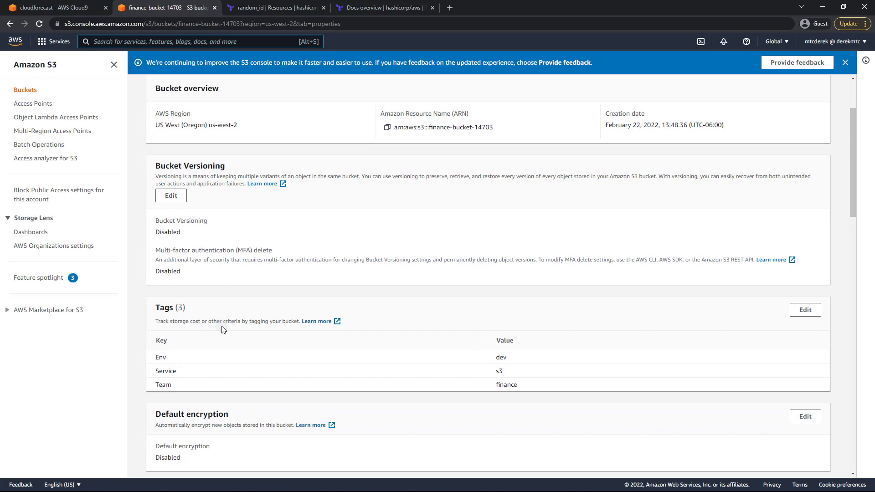
{"action": "scroll", "scroll_direction": "up", "scroll_amount": 3}
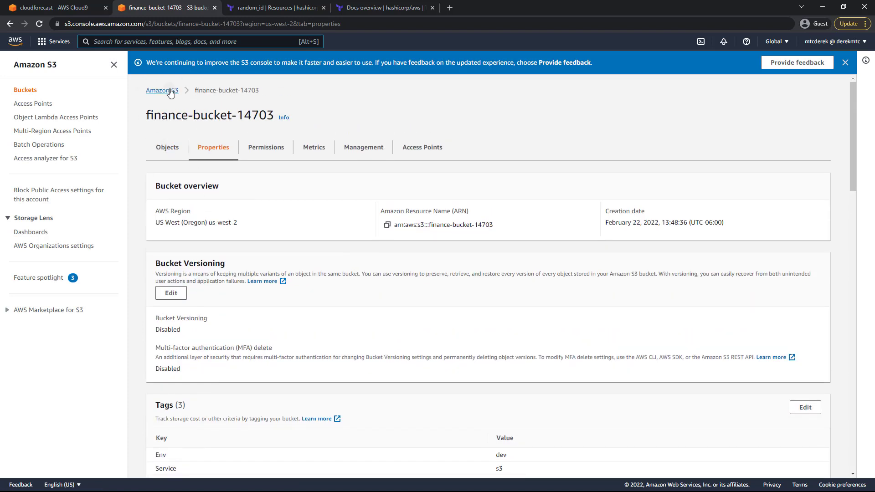
{"action": "left_click", "coordinate": [9, 24]}
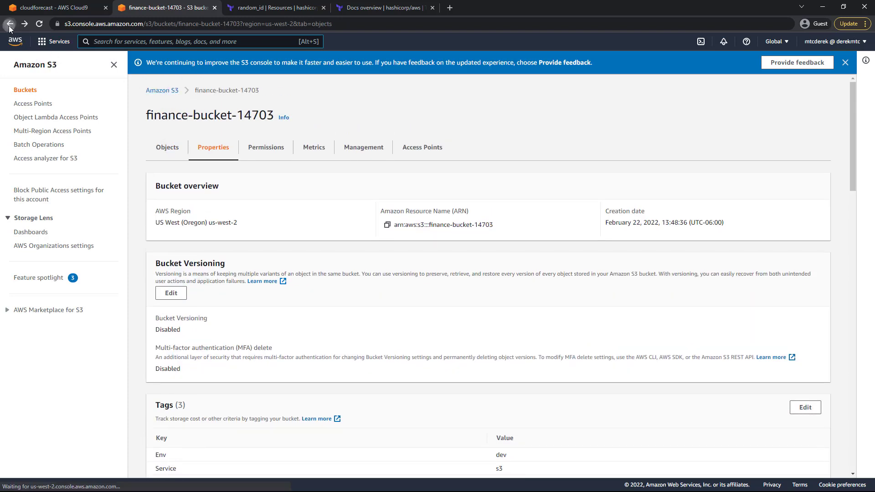
{"action": "left_click", "coordinate": [167, 147]}
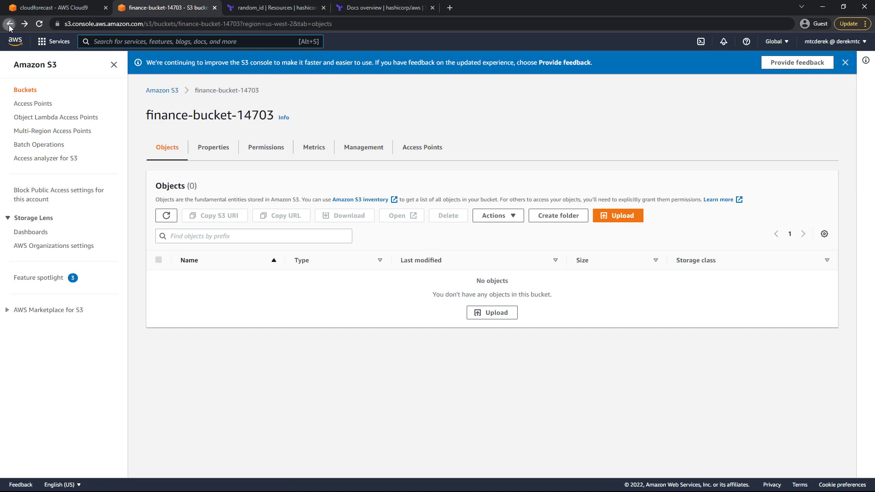
{"action": "left_click", "coordinate": [9, 24]}
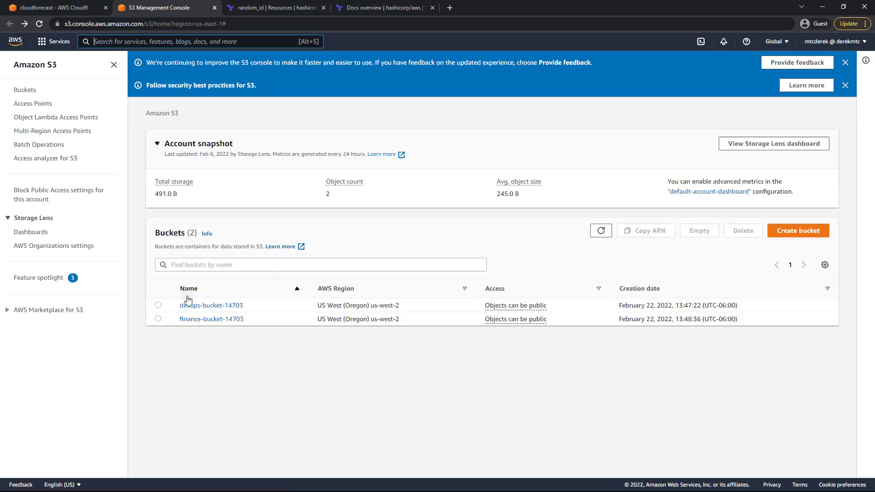
View devops-bucket-14703's properties showing tags Env dev, Service s3, Team devops.
{"action": "left_click", "coordinate": [210, 305]}
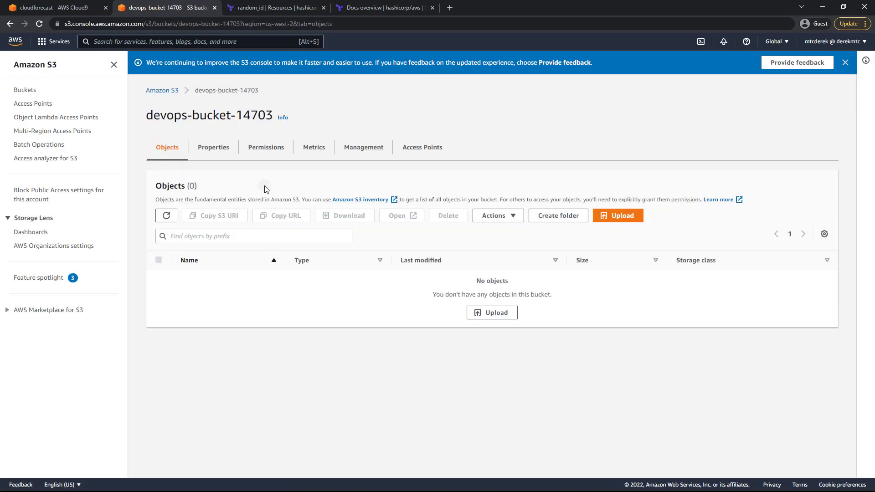
{"action": "left_click", "coordinate": [213, 147]}
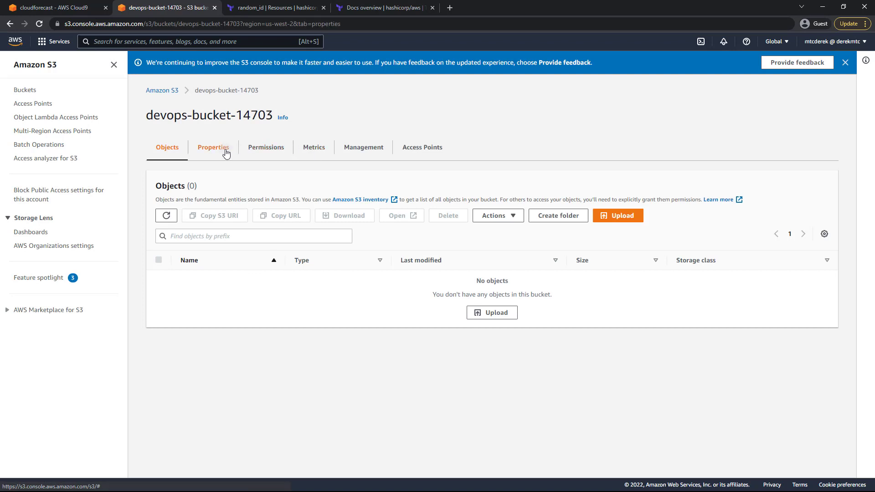
{"action": "left_click", "coordinate": [212, 148]}
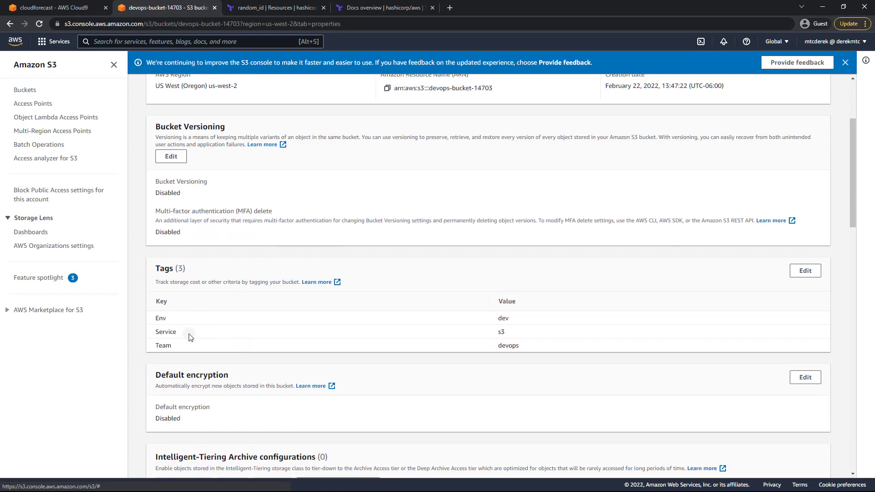
{"action": "mouse_move", "coordinate": [220, 254]}
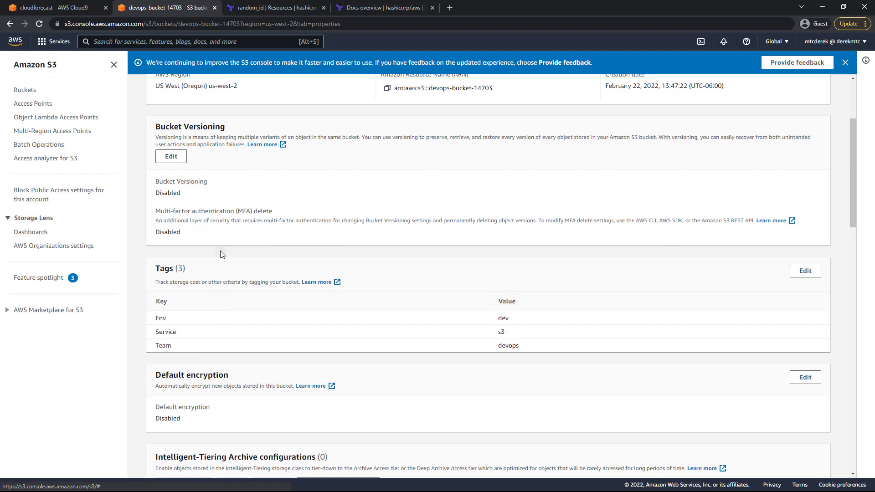
{"action": "mouse_move", "coordinate": [213, 294]}
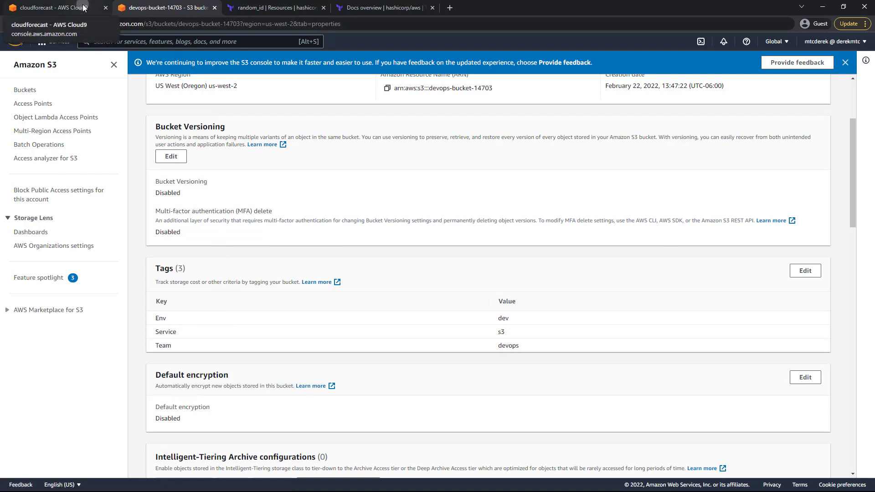
Add Env = "prod" to finance_bucket's tags and run terraform apply -auto-approve.
{"action": "left_click", "coordinate": [50, 7]}
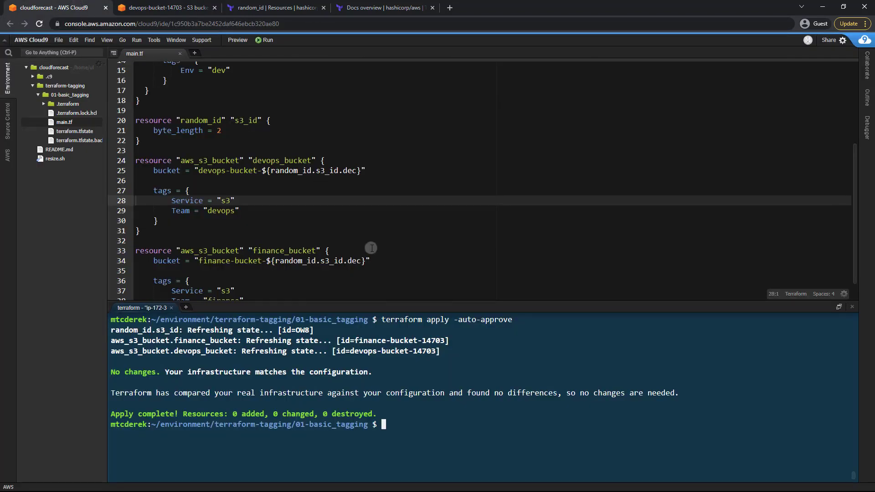
{"action": "scroll", "scroll_direction": "down", "scroll_amount": 3}
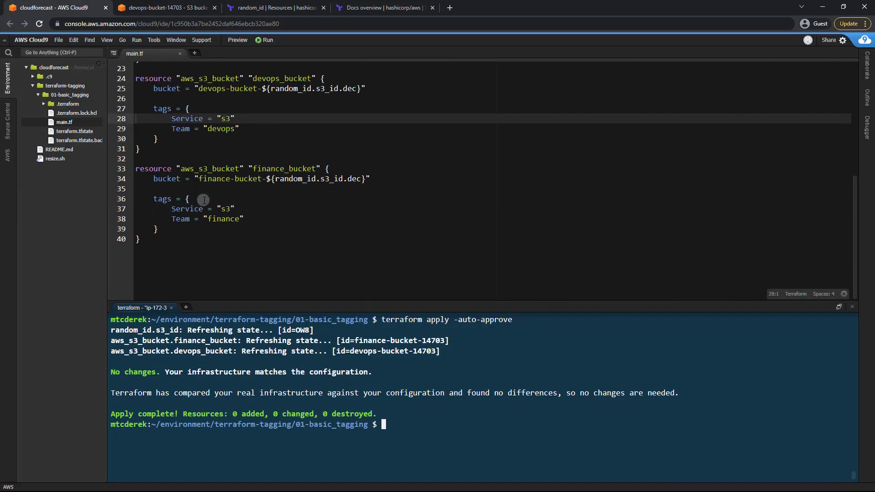
{"action": "type", "text": "E"}
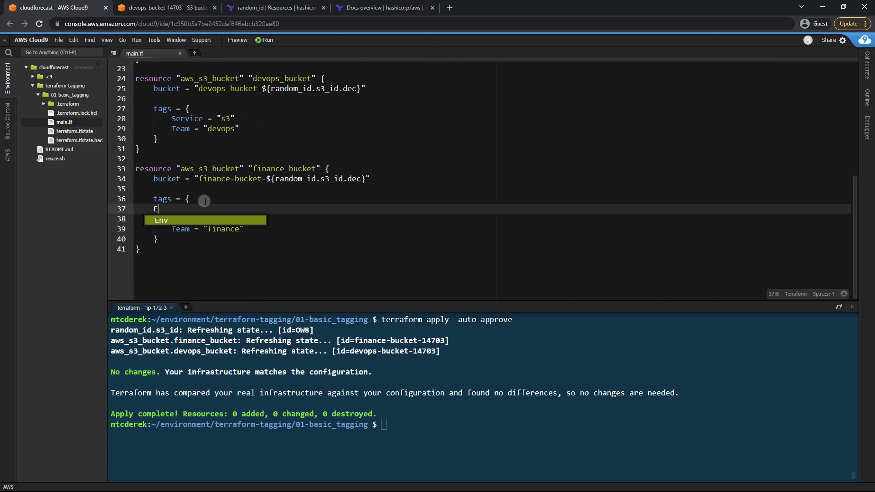
{"action": "type", "text": "nv = \"prod"}
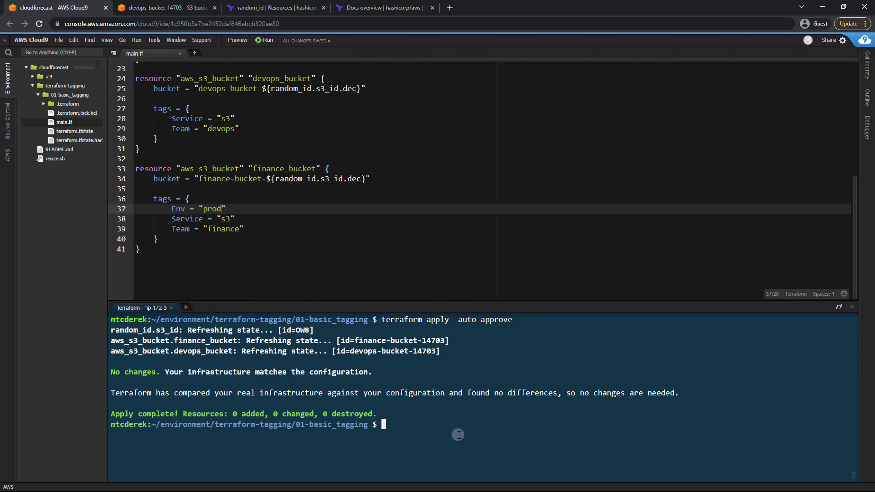
{"action": "type", "text": "terraform apply -aut"}
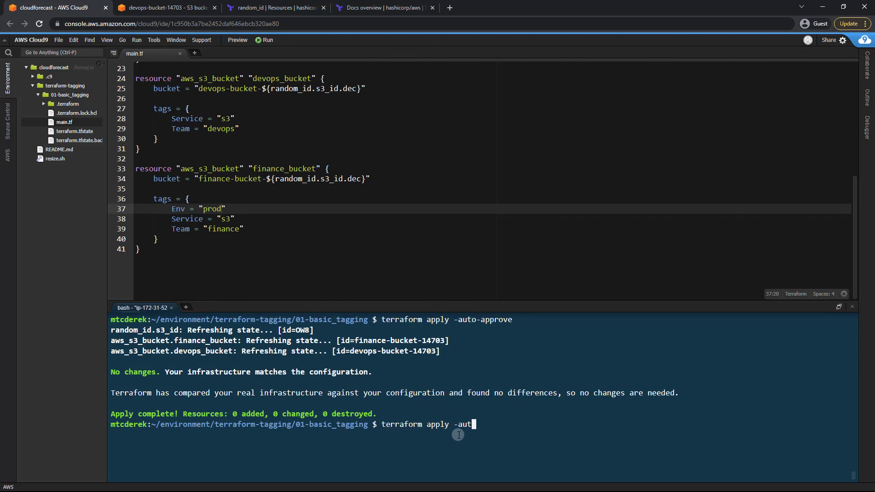
{"action": "key", "text": "Return"}
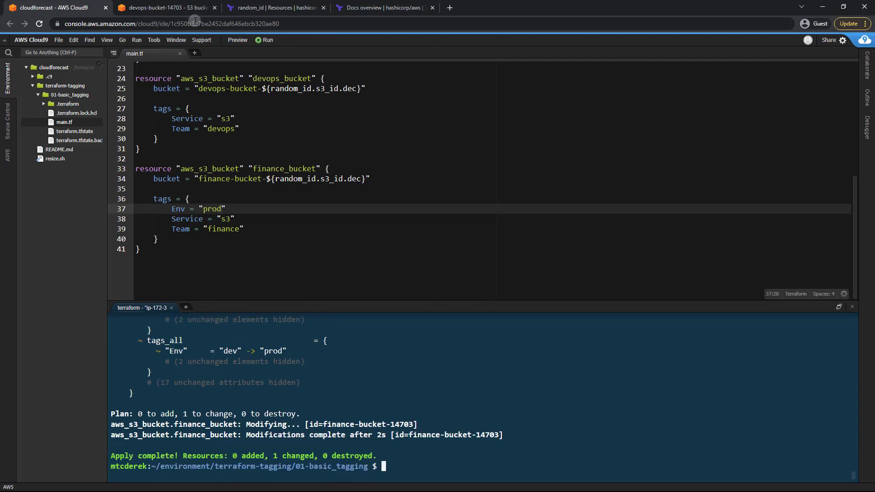
Confirm finance-bucket-14703's Properties show tags Env prod, Service s3, Team finance.
{"action": "left_click", "coordinate": [162, 7]}
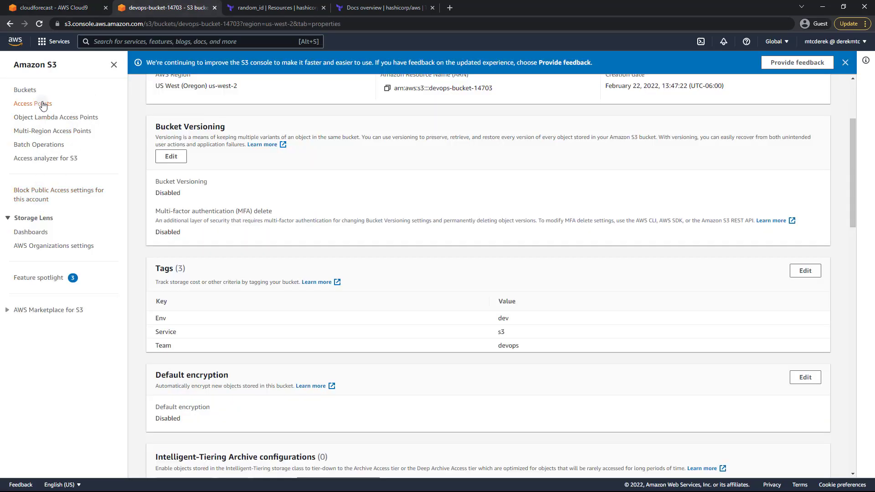
{"action": "left_click", "coordinate": [26, 91]}
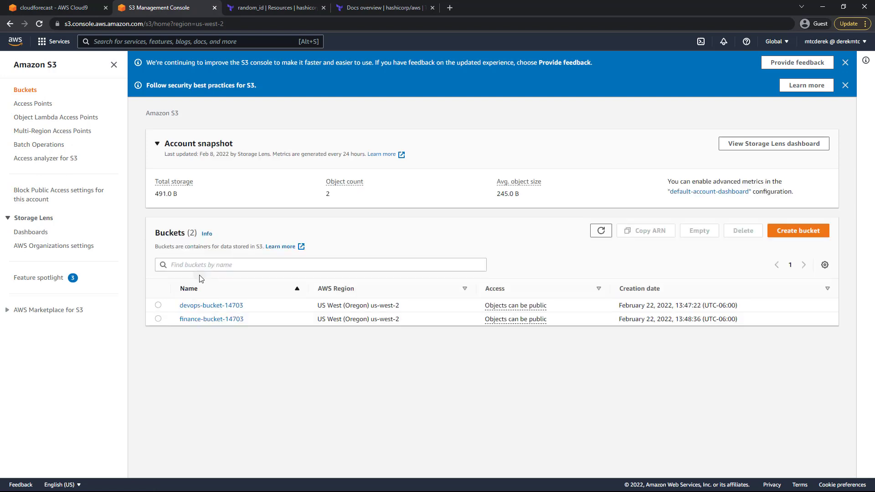
{"action": "left_click", "coordinate": [210, 319]}
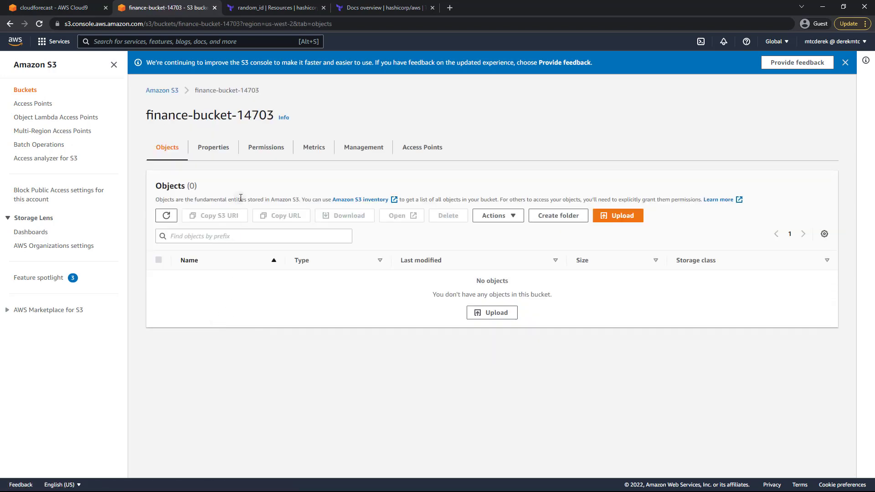
{"action": "left_click", "coordinate": [213, 147]}
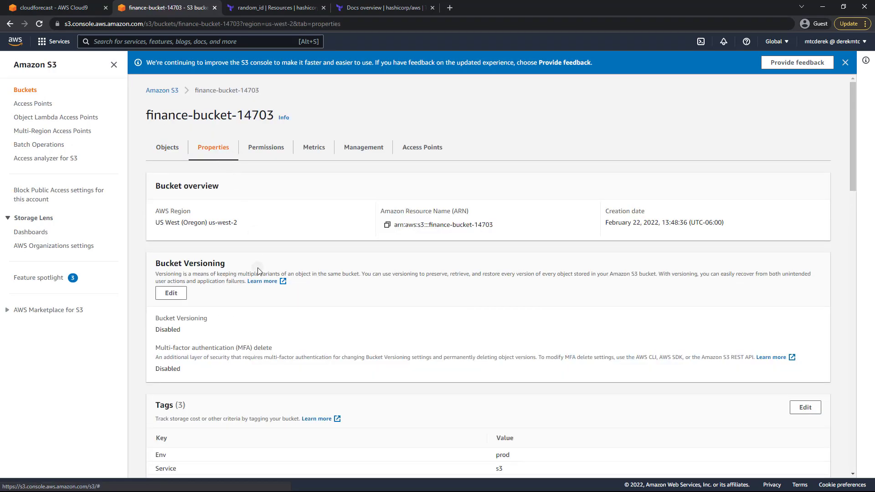
{"action": "scroll", "scroll_direction": "down", "scroll_amount": 3}
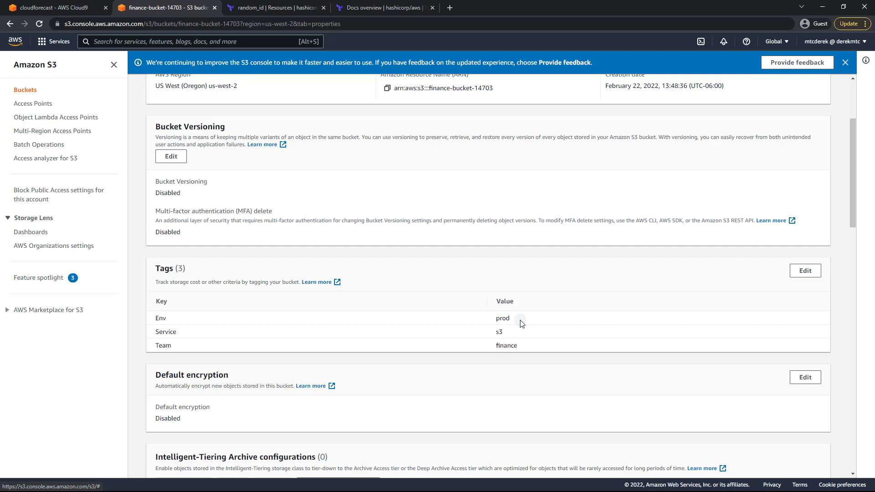
{"action": "mouse_move", "coordinate": [519, 322]}
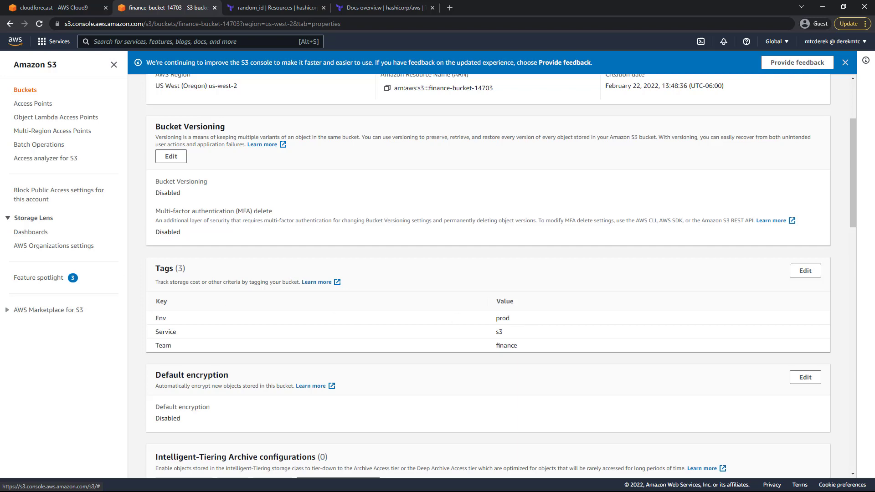